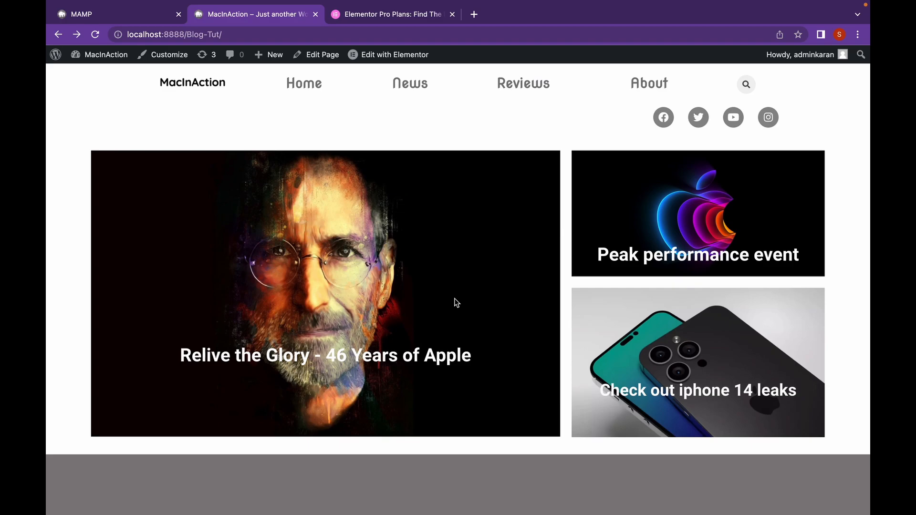
# Launch the Home page in the Elementor editor via 'Edit with Elementor' in the admin bar
pyautogui.click(396, 55)
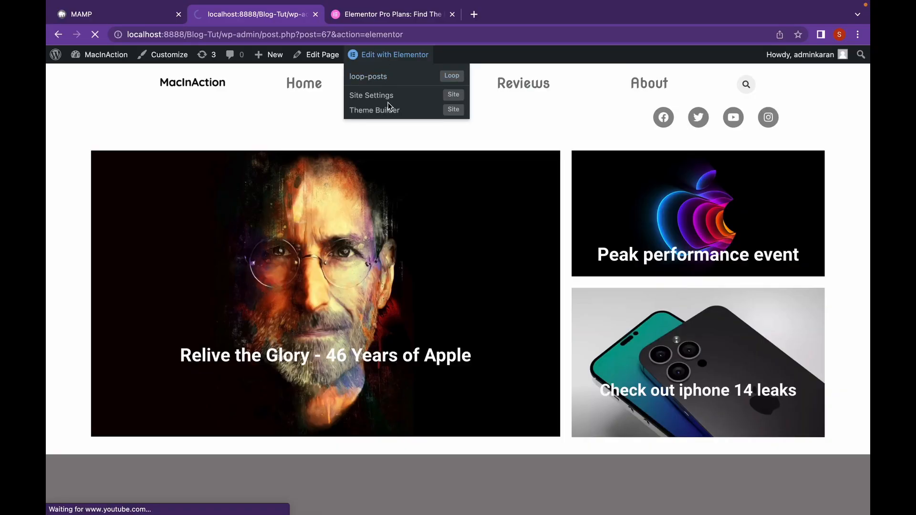
pyautogui.click(395, 55)
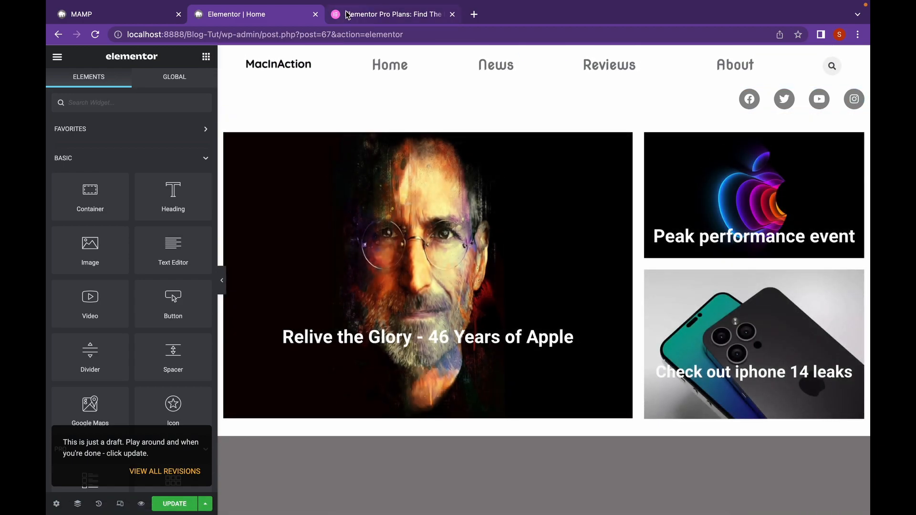
pyautogui.moveTo(393, 14)
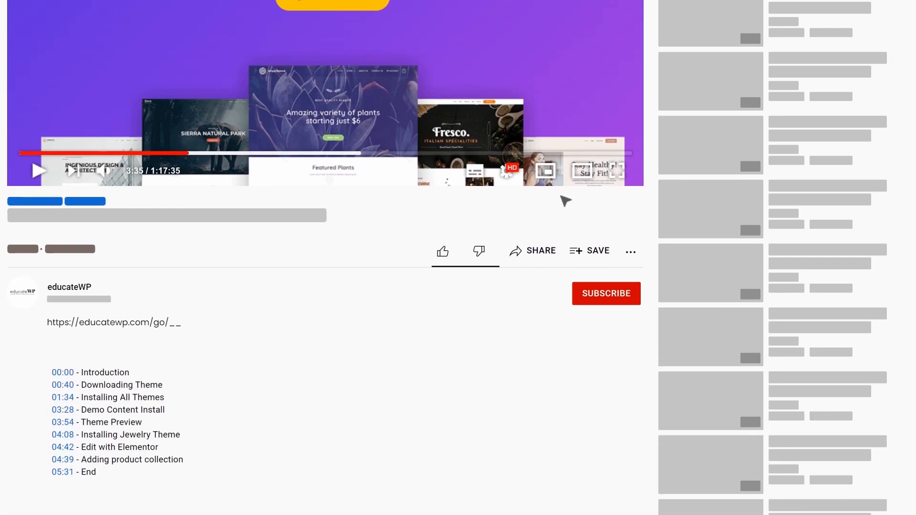
# Scroll the Elementor Pro plans page and choose Buy Now on the Expert plan
pyautogui.scroll(-3)
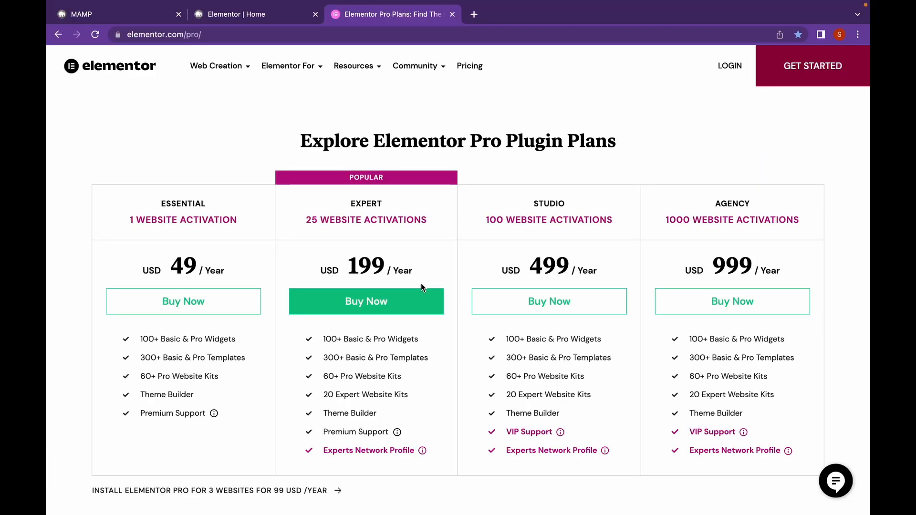
pyautogui.click(367, 301)
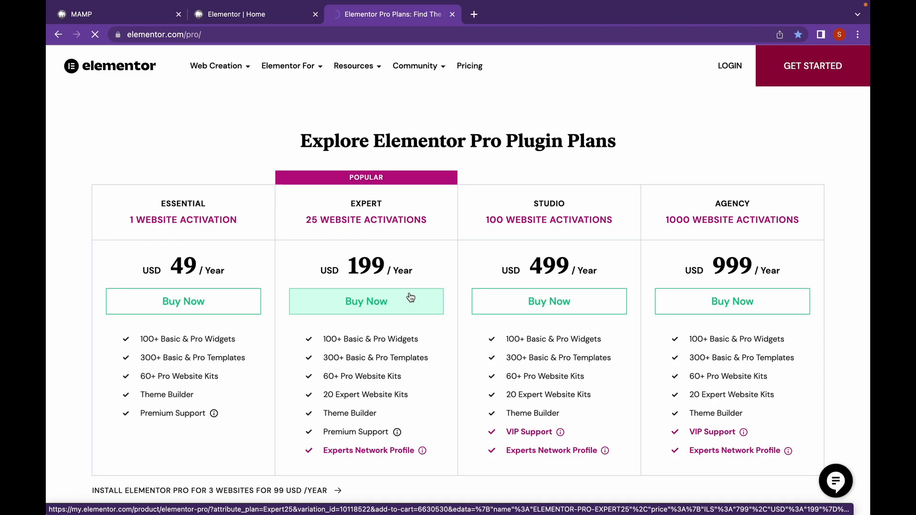
pyautogui.click(366, 302)
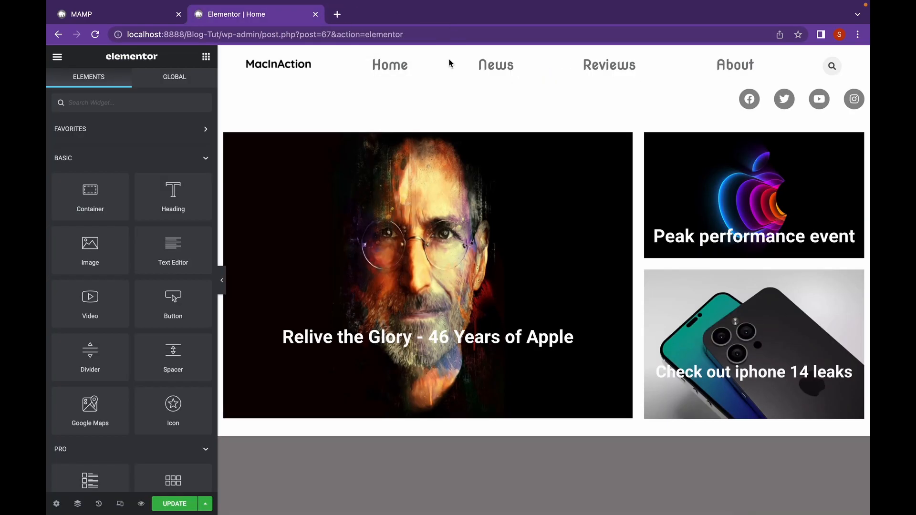
# Search 'call', drop Call to Action into the empty container, and hide the Navigator
pyautogui.scroll(-3)
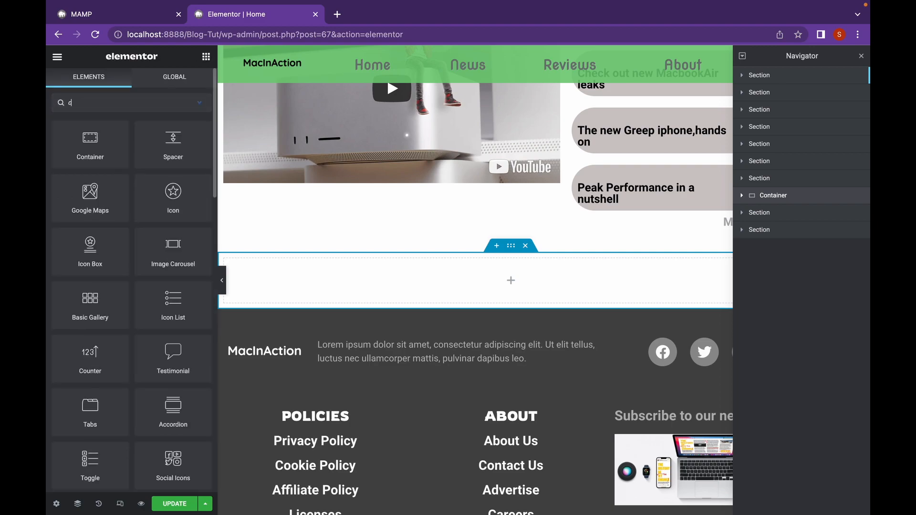
pyautogui.write('call')
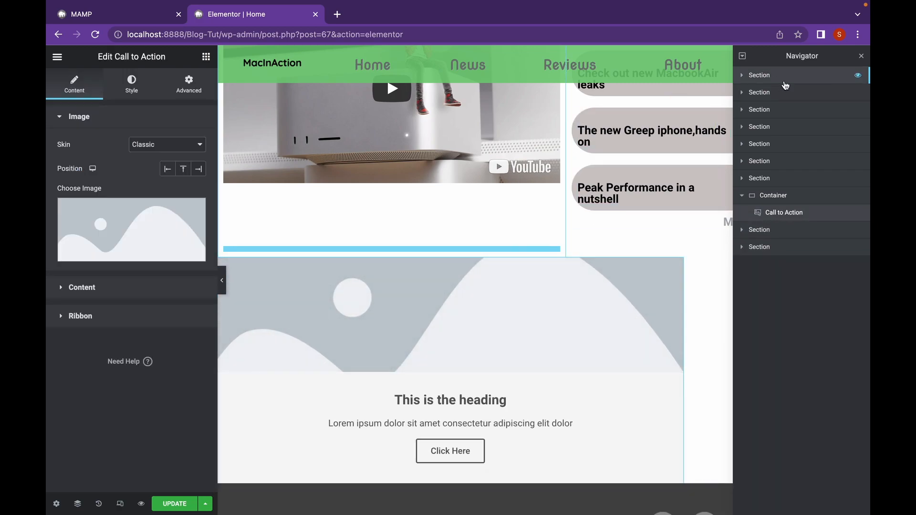
pyautogui.click(861, 55)
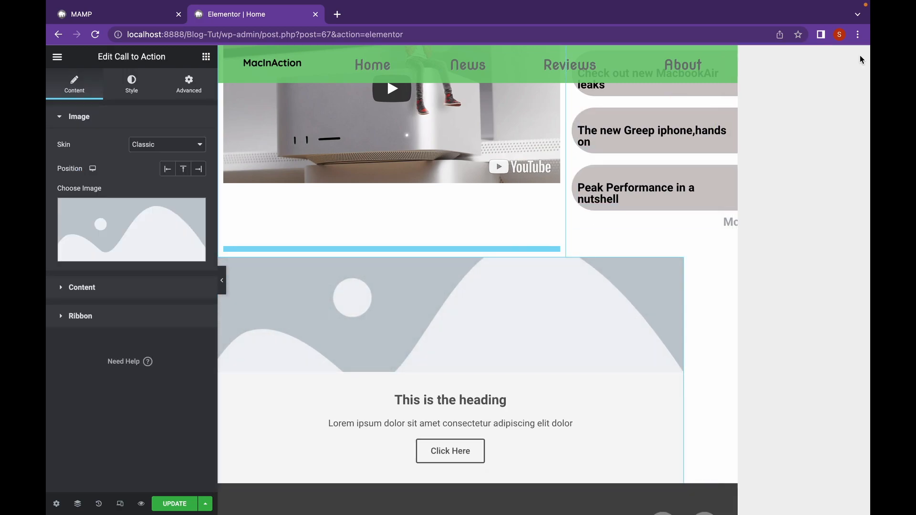
pyautogui.scroll(-3)
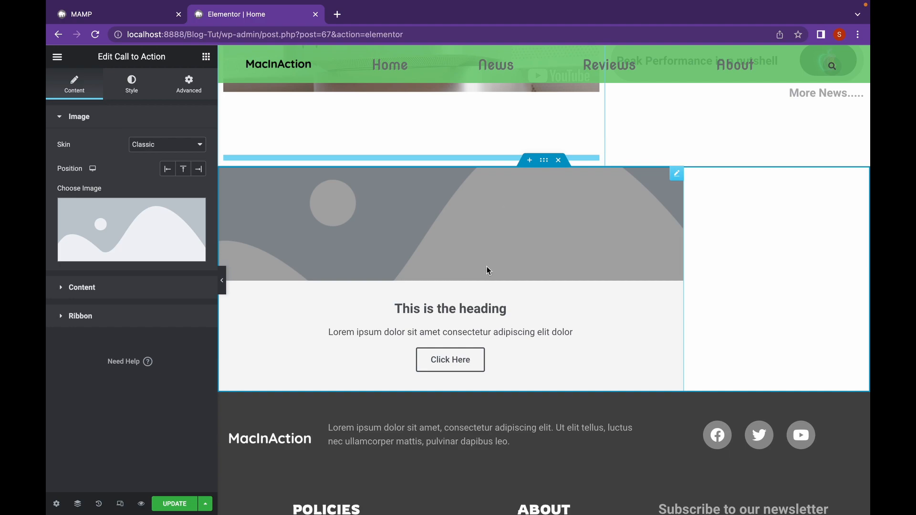
pyautogui.moveTo(467, 336)
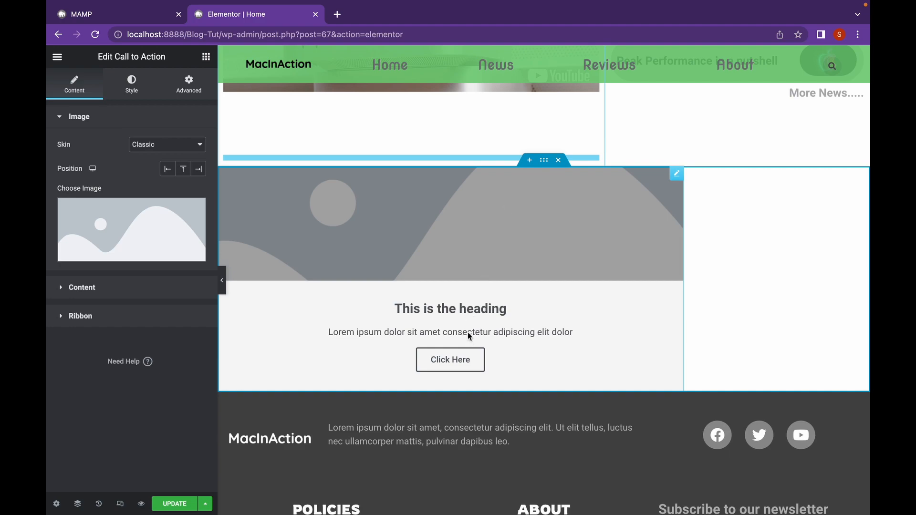
pyautogui.moveTo(416, 375)
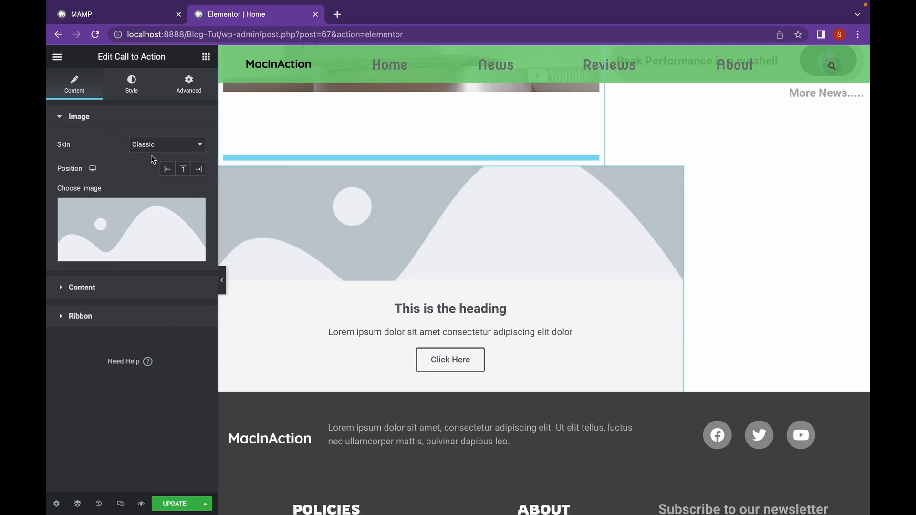
# Insert the macbook image via the Cover skin, then revert to Classic with image Position Right
pyautogui.click(166, 144)
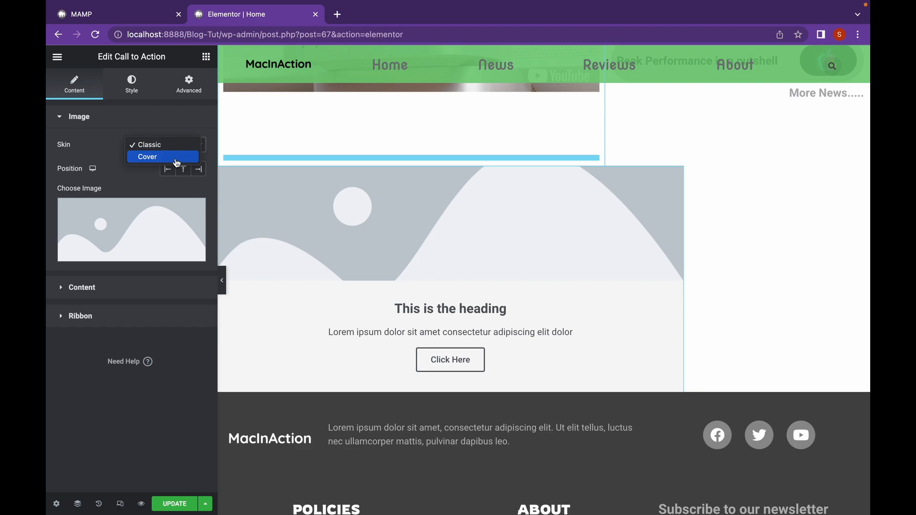
pyautogui.click(148, 157)
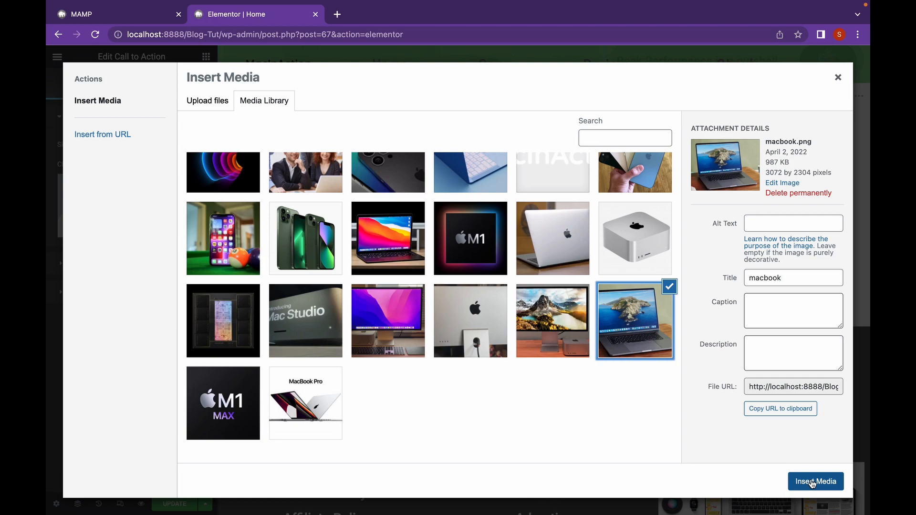
pyautogui.click(814, 482)
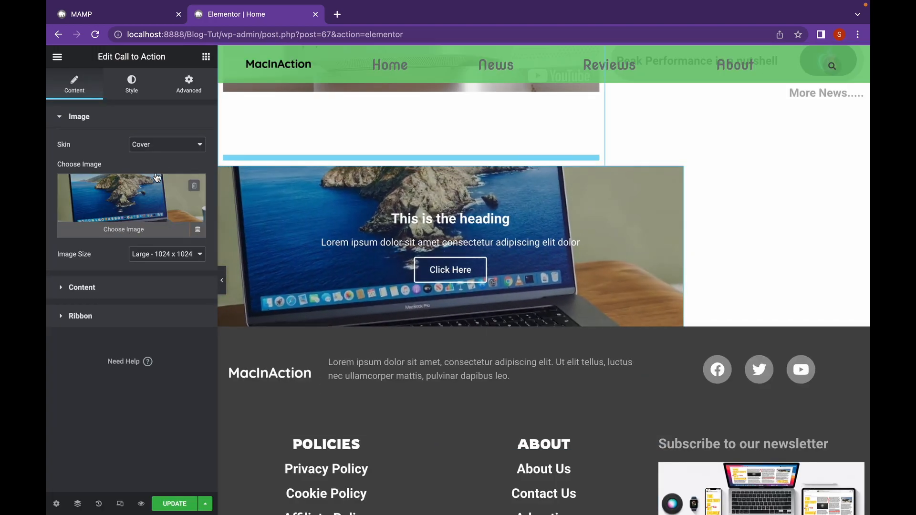
pyautogui.click(166, 144)
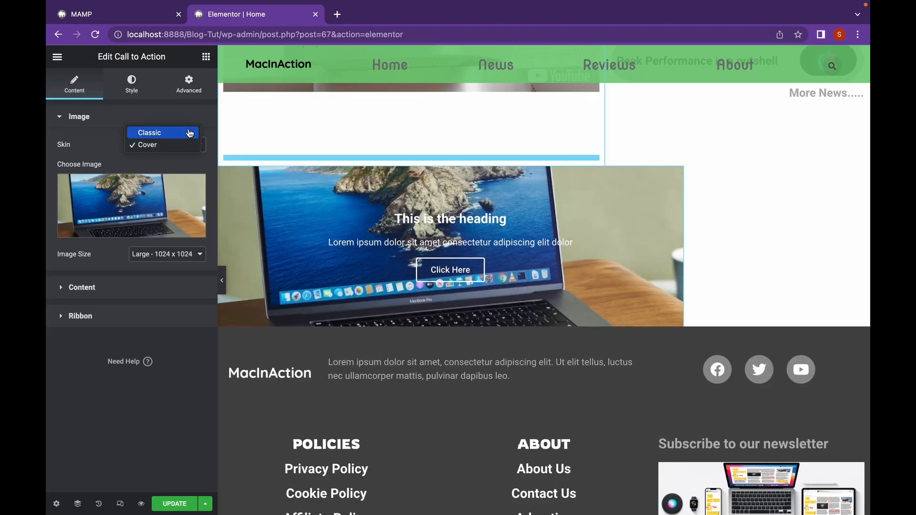
pyautogui.click(149, 133)
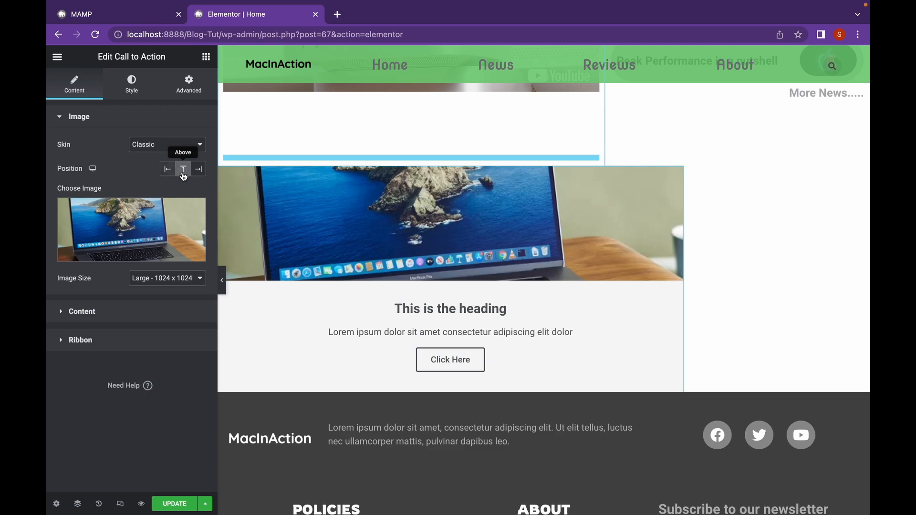
pyautogui.click(198, 169)
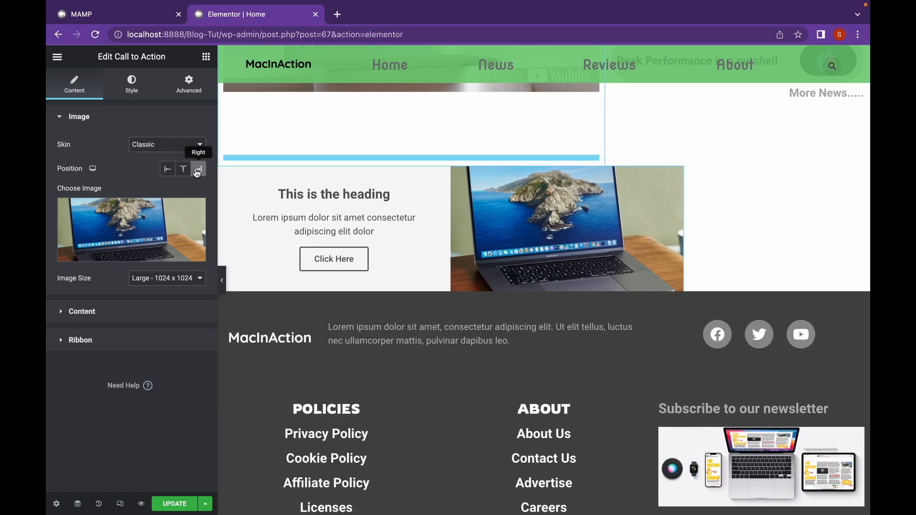
pyautogui.click(197, 169)
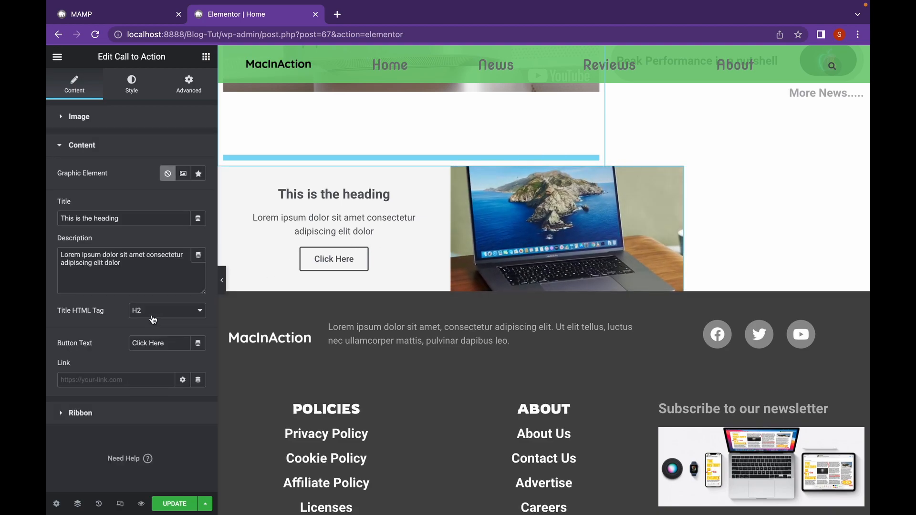
# Enter the title 'Meet the new Macbook Pro' and a lorem ipsum description
pyautogui.click(109, 218)
pyautogui.write('M')
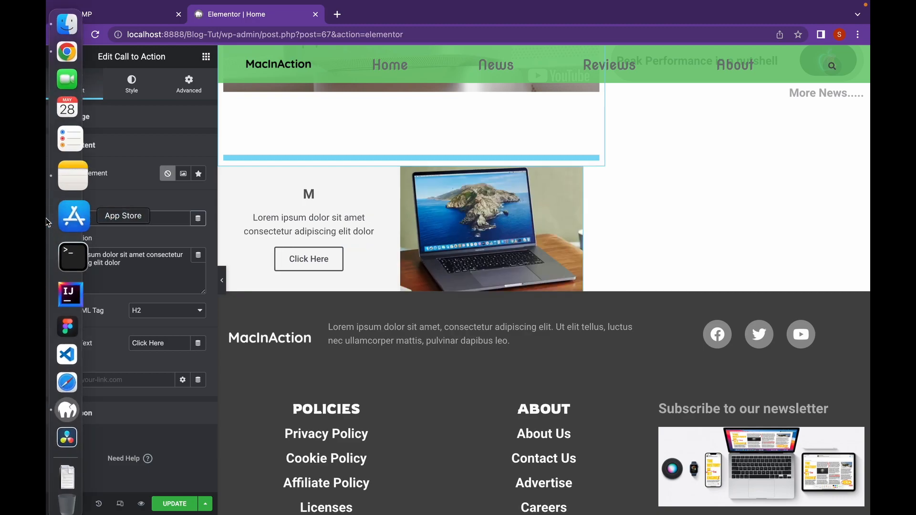
pyautogui.write('eet the new Ma')
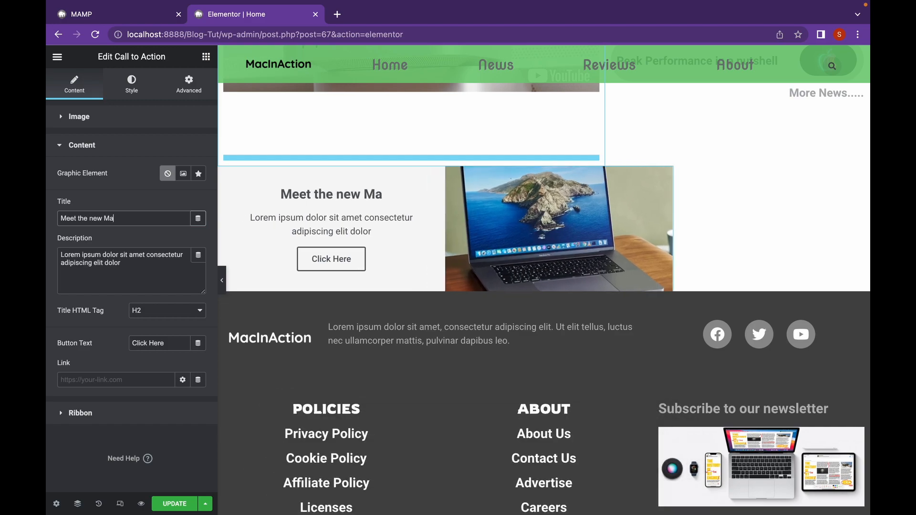
pyautogui.write('cbook P')
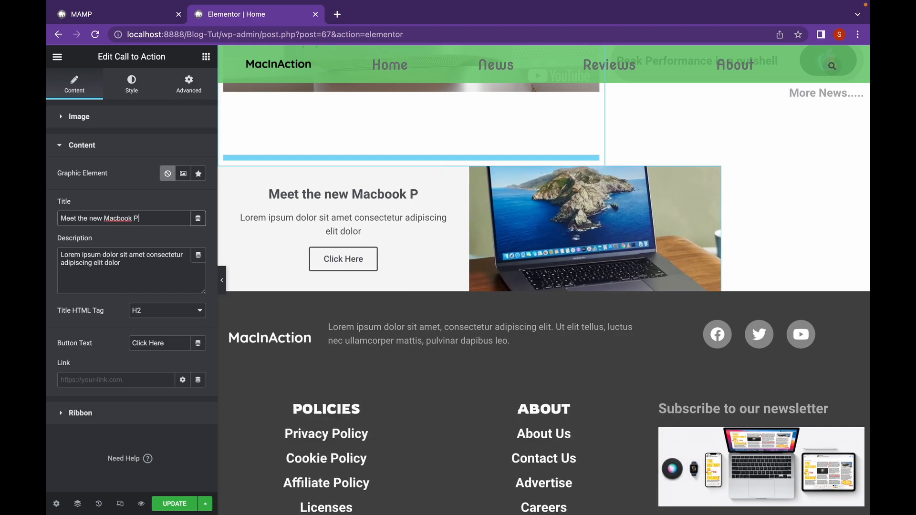
pyautogui.write('ro')
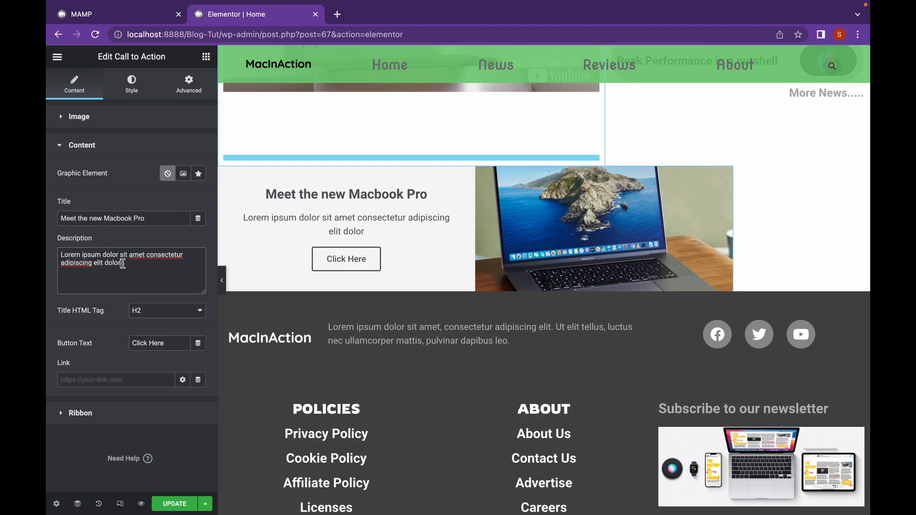
pyautogui.write('Lorem ipsum dolor sit amet consectetur adipiscing elit dolor')
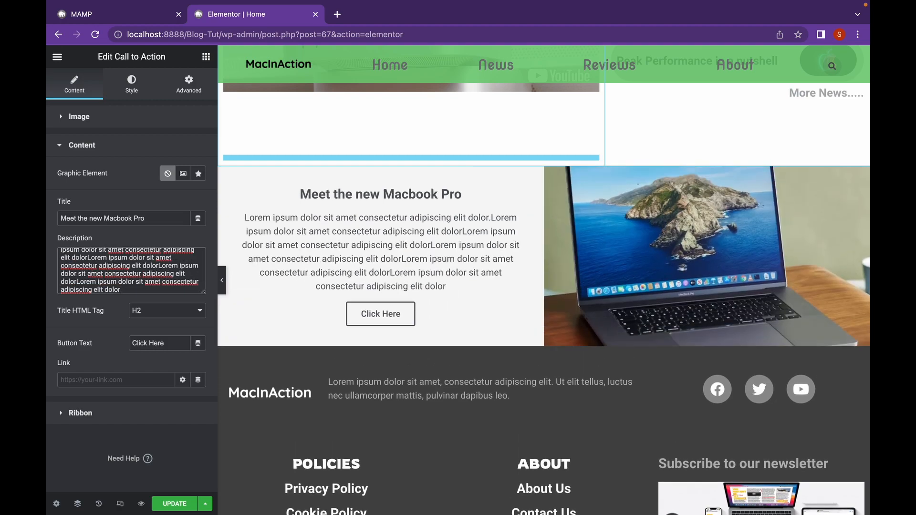
# Change the button label from 'Click Here' to 'Checkout review'
pyautogui.click(159, 343)
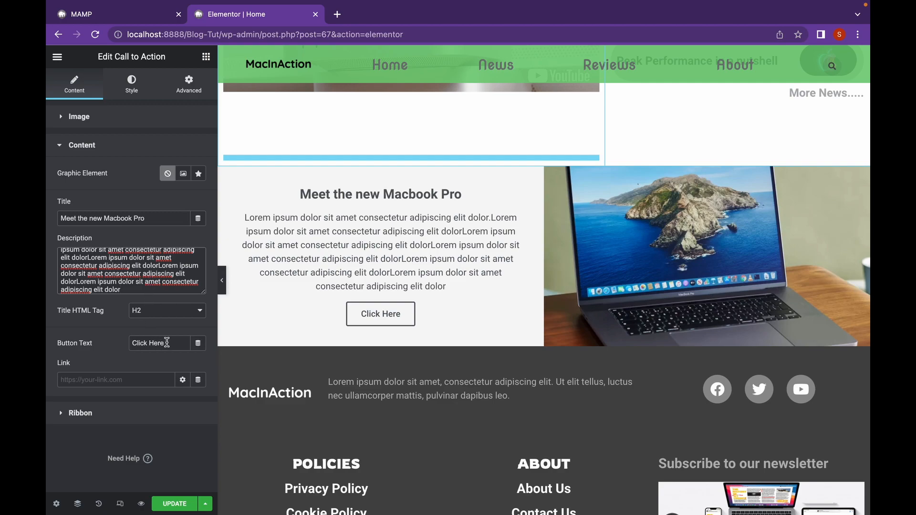
pyautogui.doubleClick(149, 343)
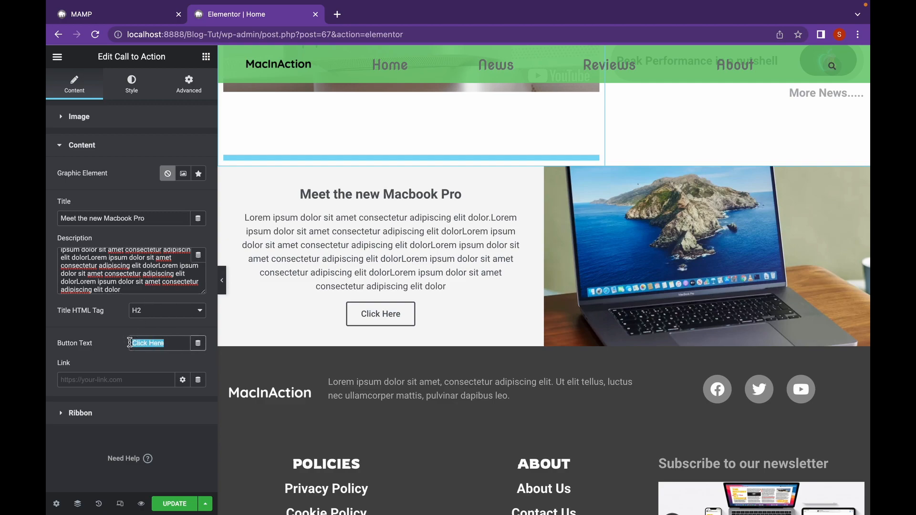
pyautogui.write('CHe')
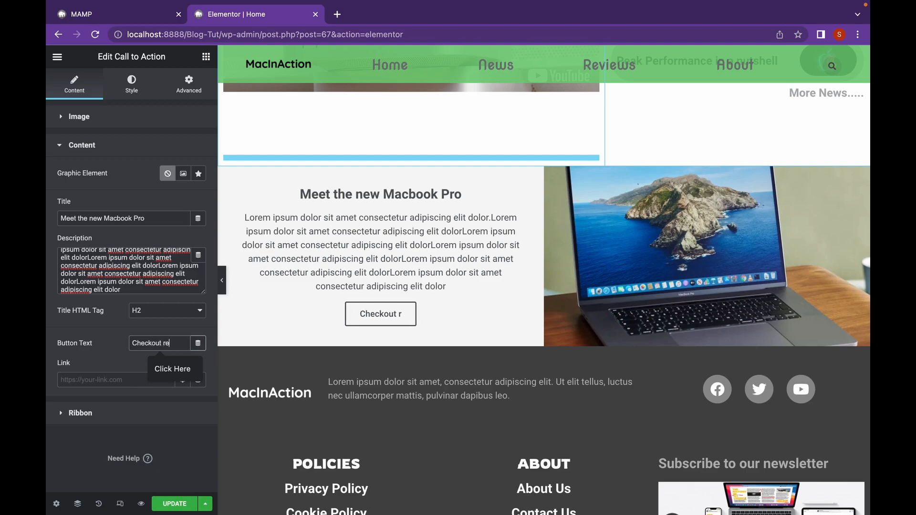
pyautogui.write('eview')
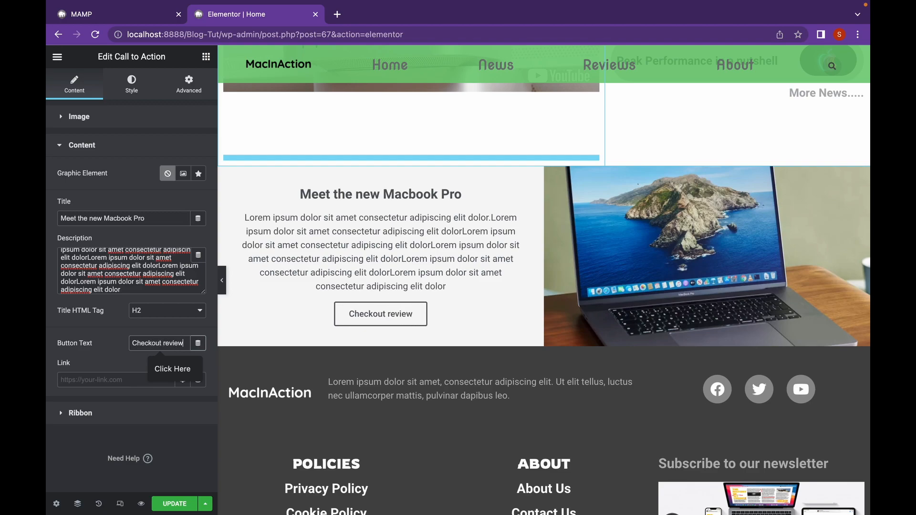
pyautogui.moveTo(137, 339)
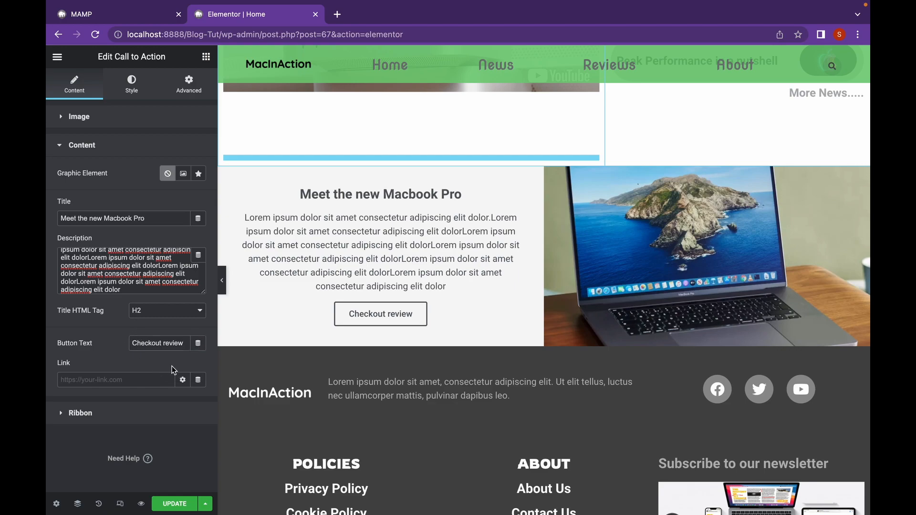
# Swap the Post Title dynamic tag back to 'Meet the new Macbook Pro' and show link options
pyautogui.click(198, 218)
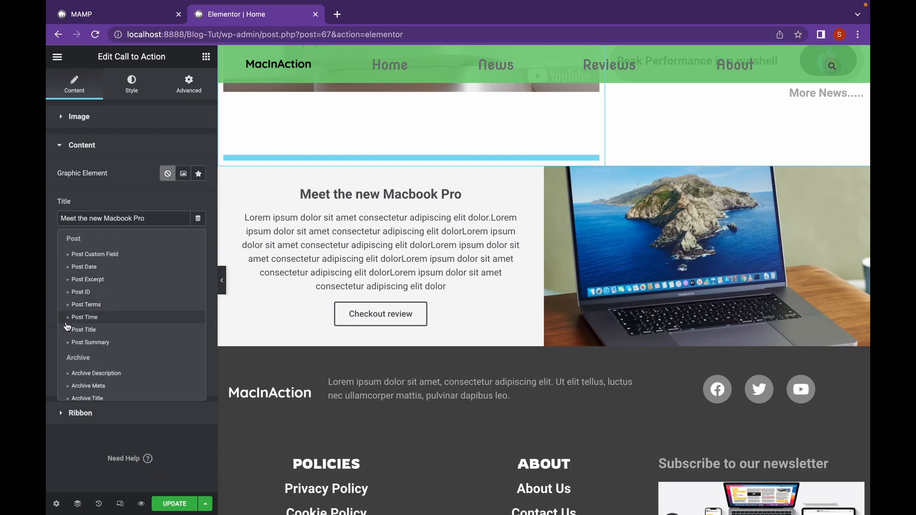
pyautogui.click(84, 330)
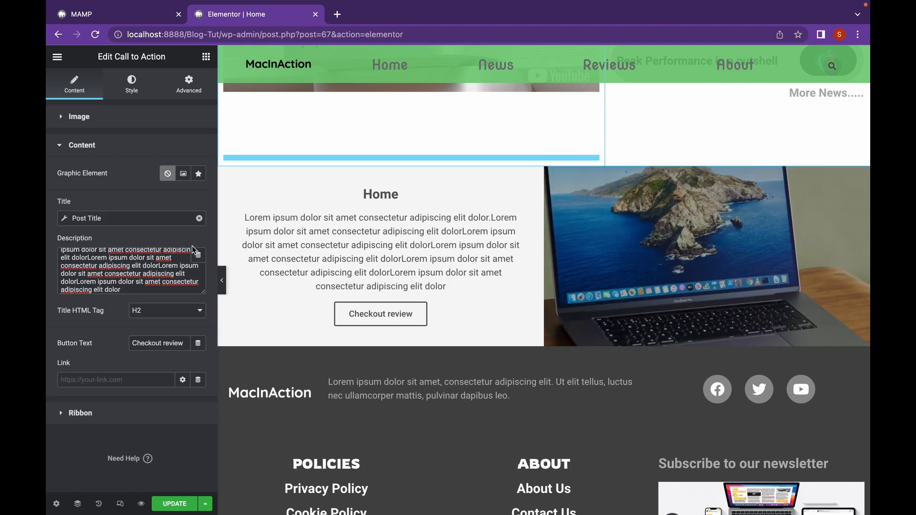
pyautogui.write('Meet the new Macbook Pro')
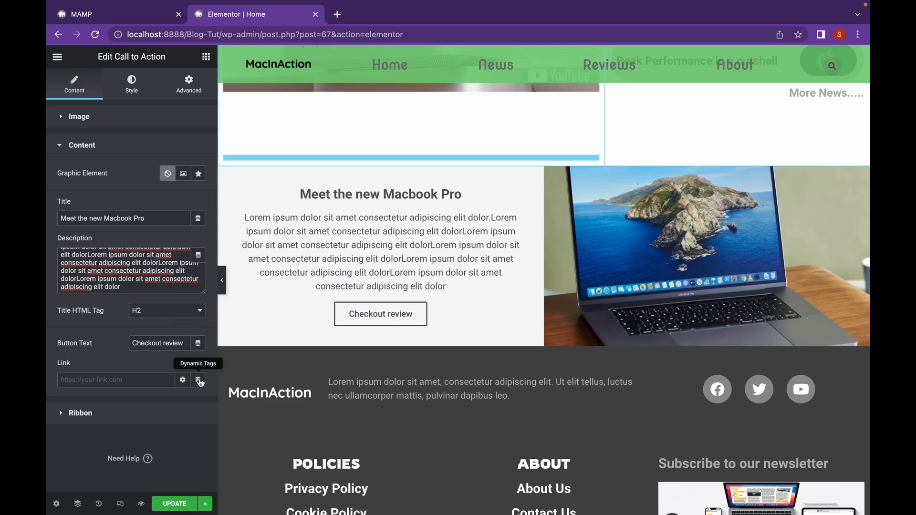
pyautogui.click(182, 379)
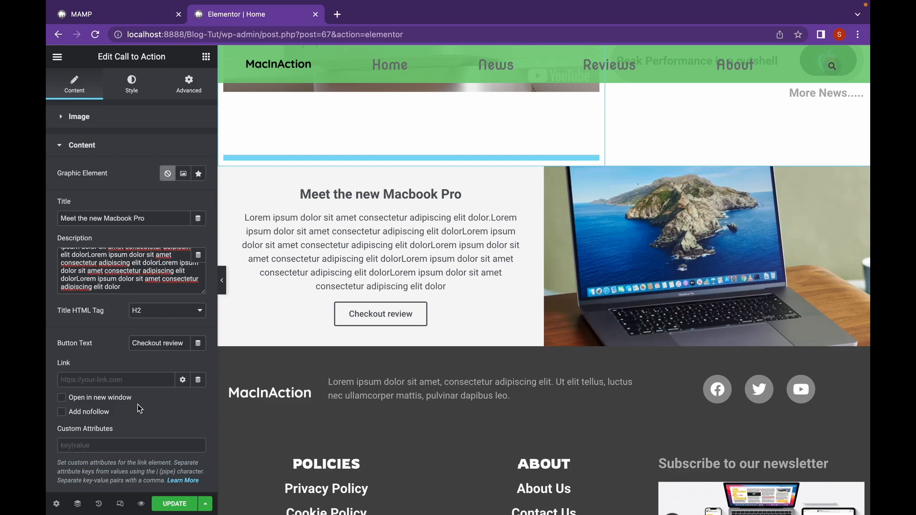
pyautogui.scroll(-3)
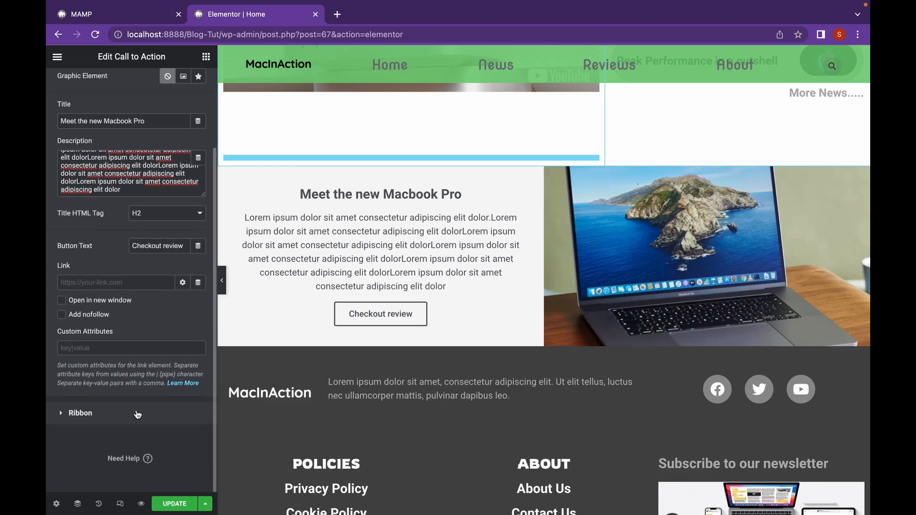
pyautogui.moveTo(140, 407)
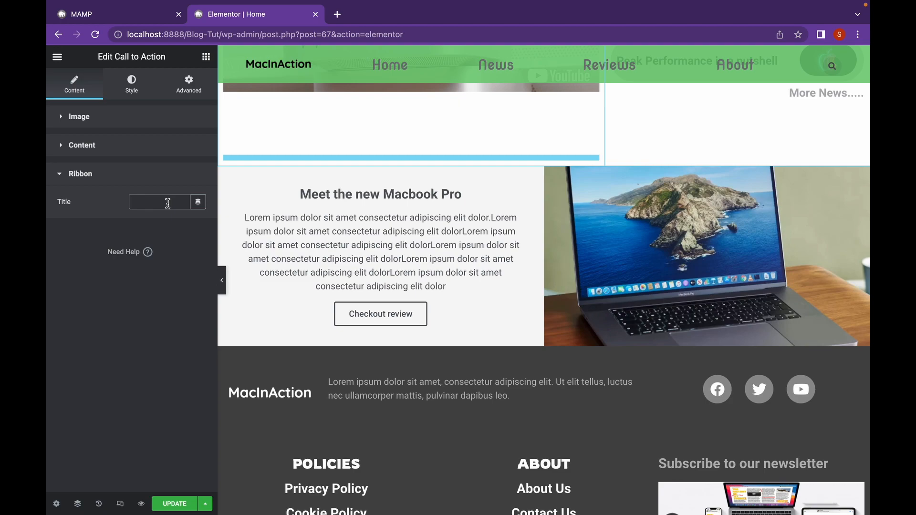
# Type 'Check out' as the ribbon title
pyautogui.write('Check out')
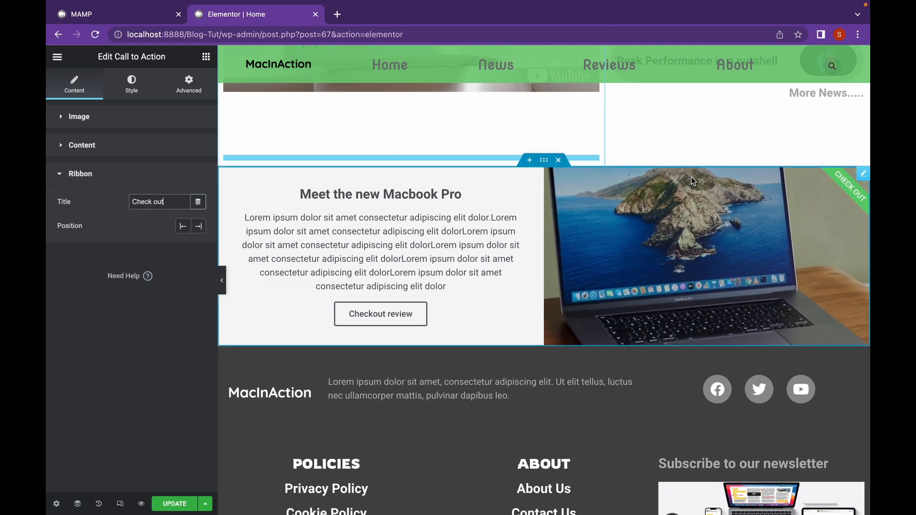
pyautogui.moveTo(851, 219)
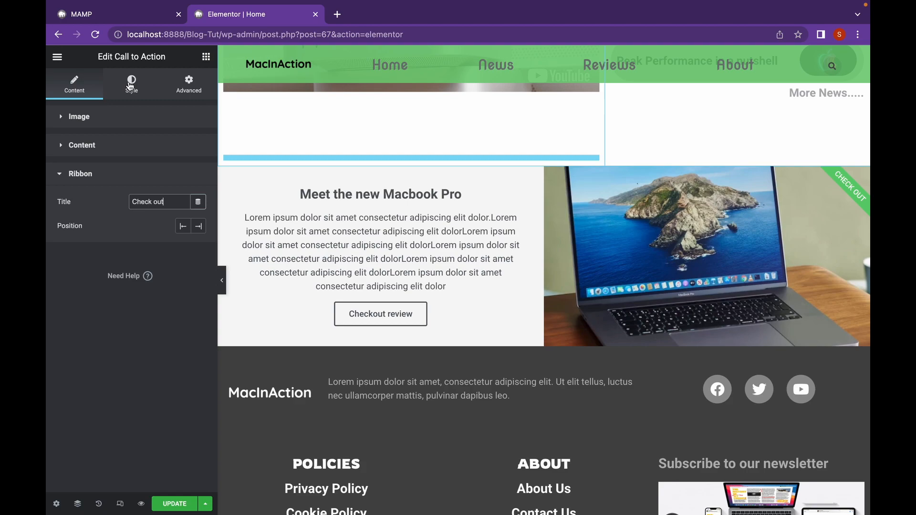
# Set the call to action Box Height to 421 px in the Style tab
pyautogui.click(131, 84)
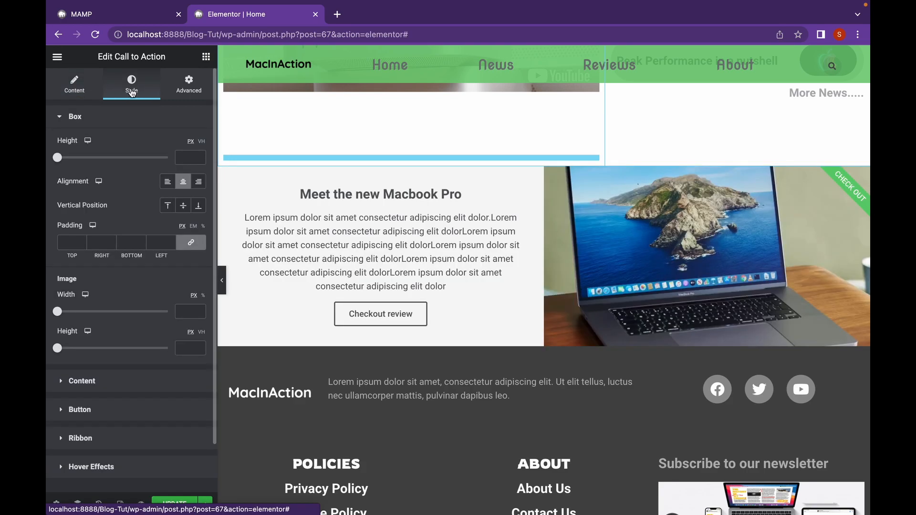
pyautogui.moveTo(57, 157); pyautogui.dragTo(65, 157)
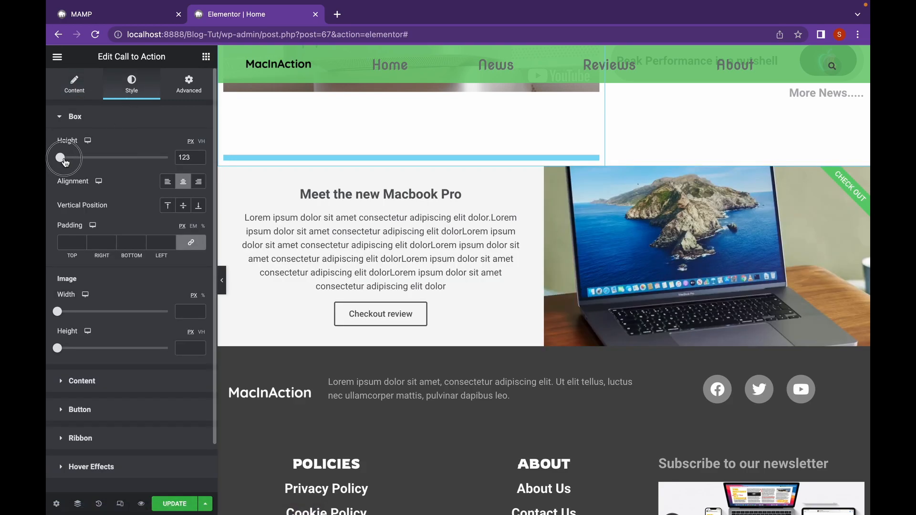
pyautogui.moveTo(65, 158); pyautogui.dragTo(150, 158)
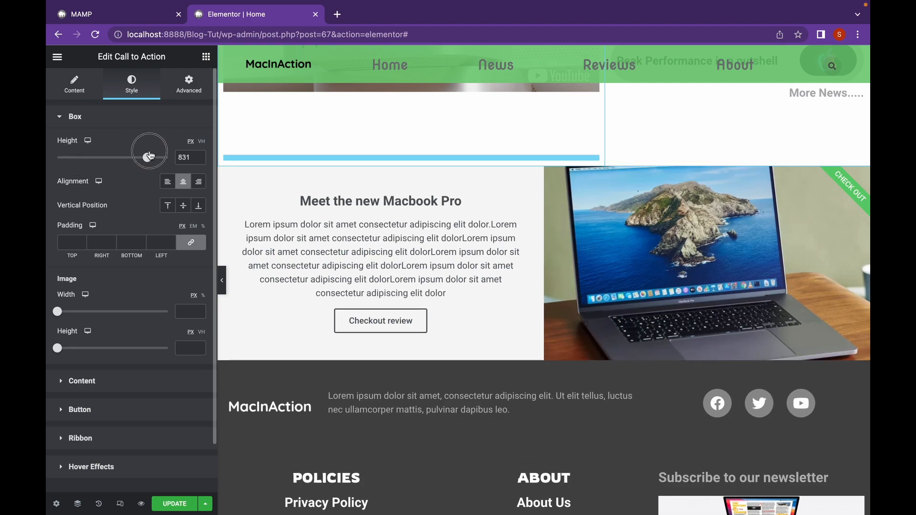
pyautogui.moveTo(148, 153); pyautogui.dragTo(104, 158)
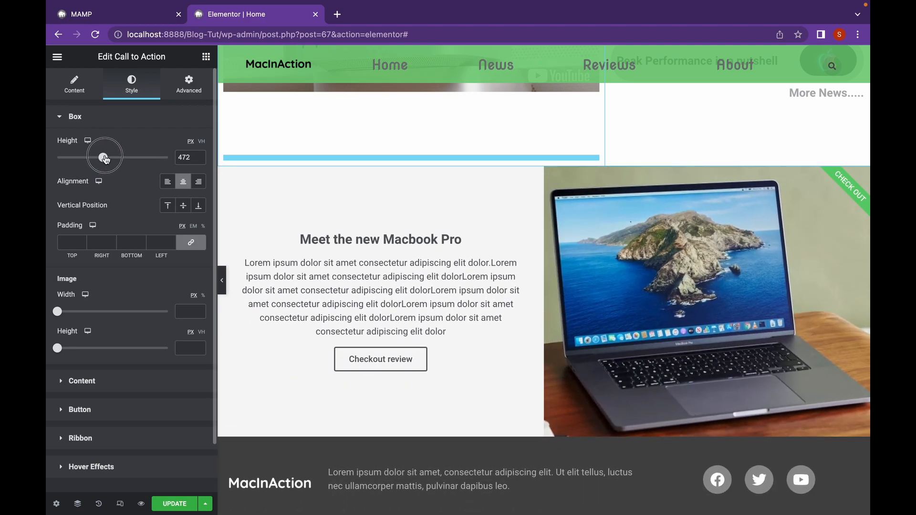
pyautogui.moveTo(104, 157); pyautogui.dragTo(98, 157)
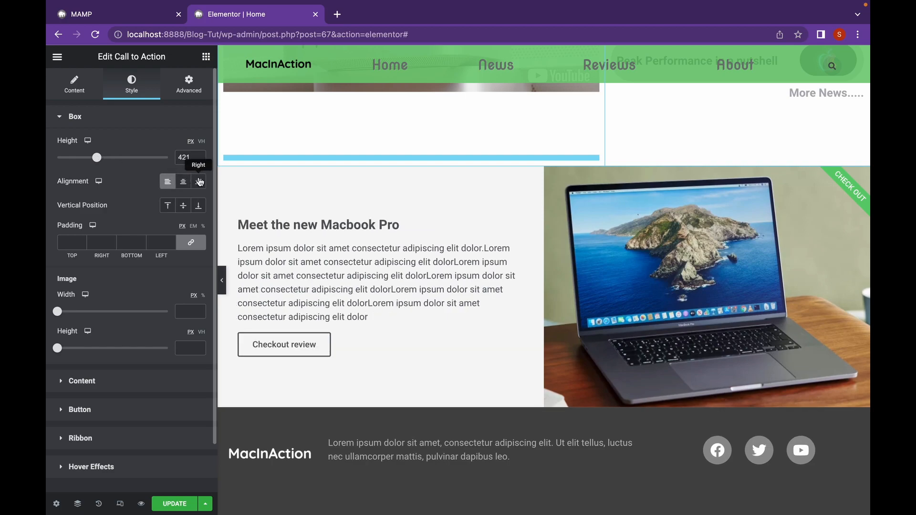
# Centre the content with Alignment Center and Vertical Position Middle
pyautogui.click(183, 181)
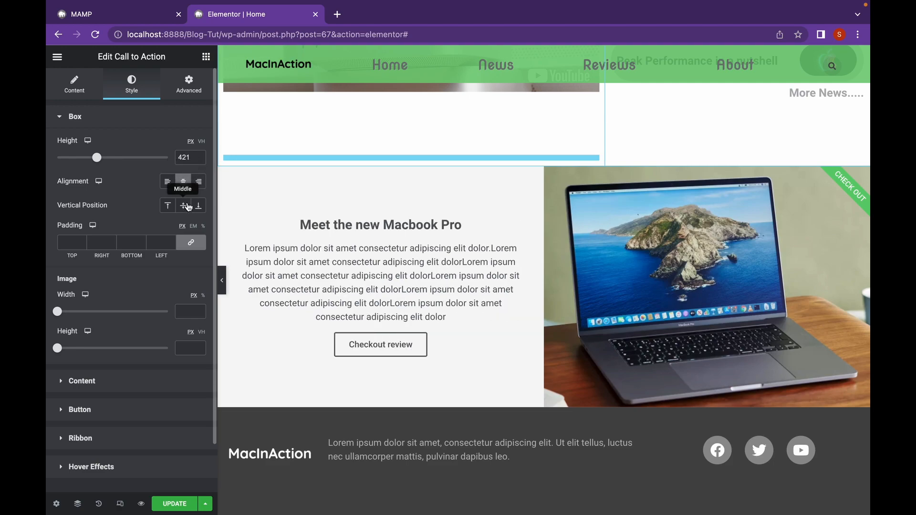
pyautogui.click(167, 205)
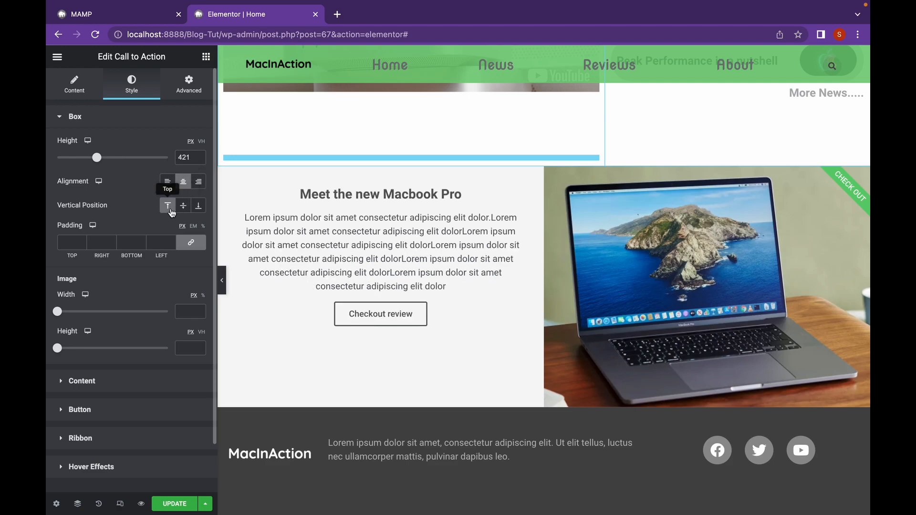
pyautogui.click(198, 206)
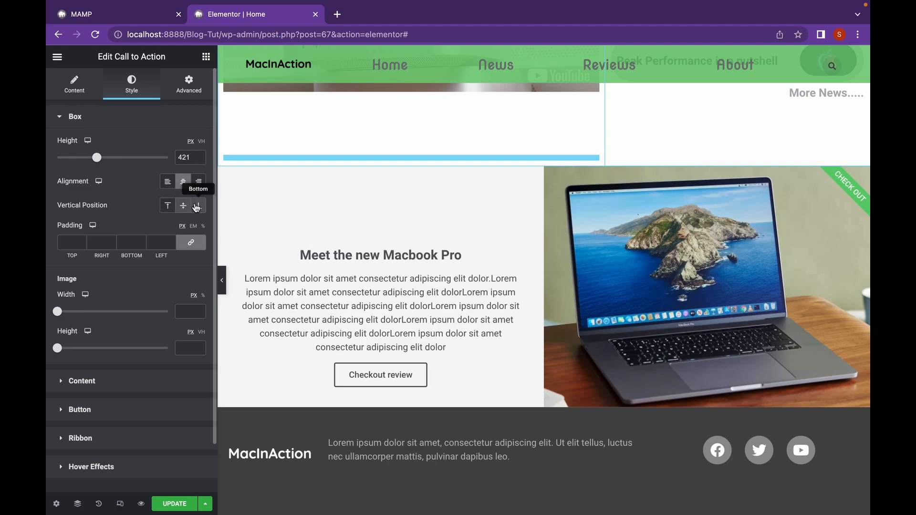
pyautogui.click(183, 206)
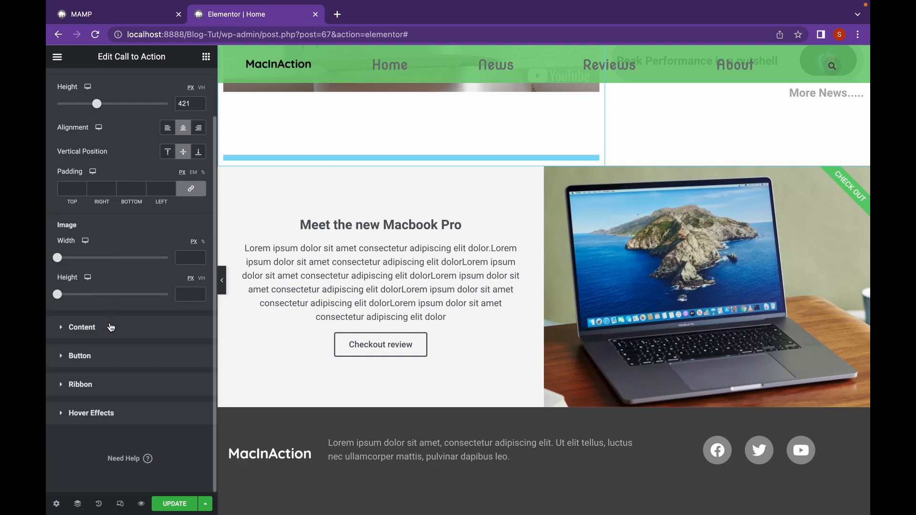
# Set title typography to Ramabhadra, size 27, weight 600, uppercase
pyautogui.click(131, 84)
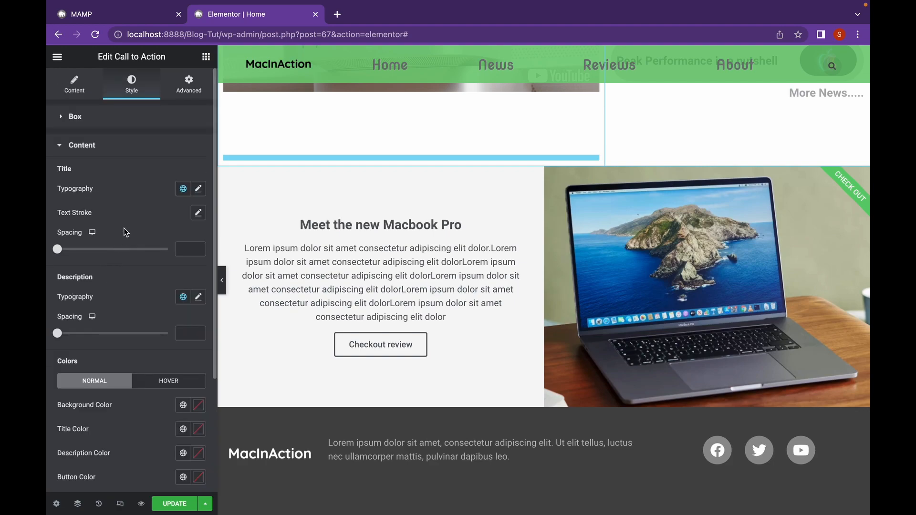
pyautogui.moveTo(168, 223)
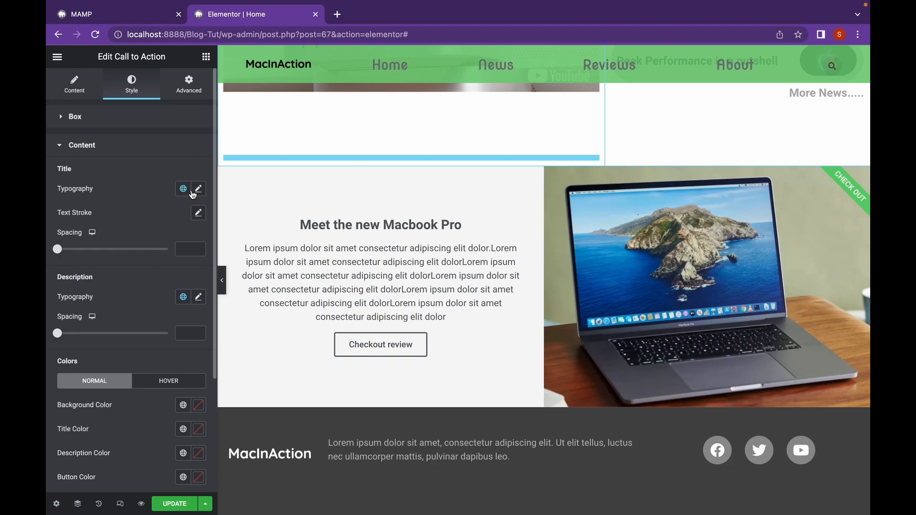
pyautogui.click(198, 188)
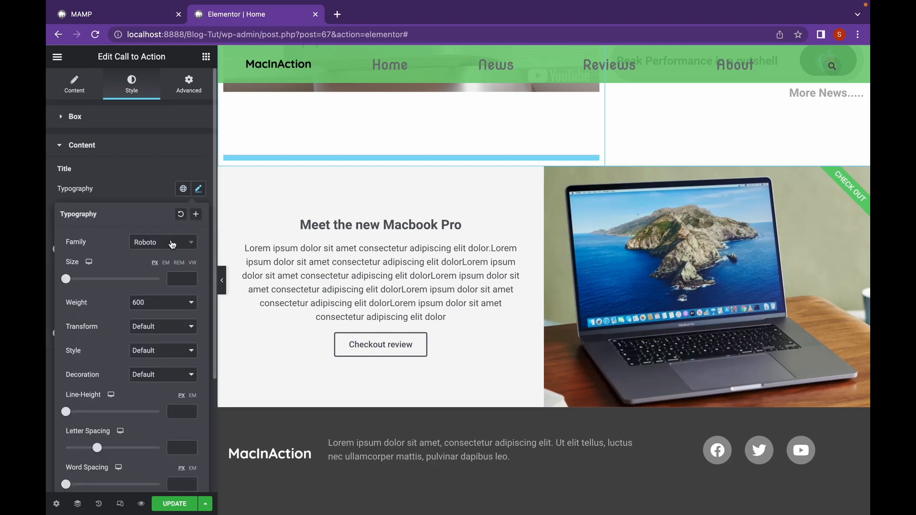
pyautogui.click(162, 242)
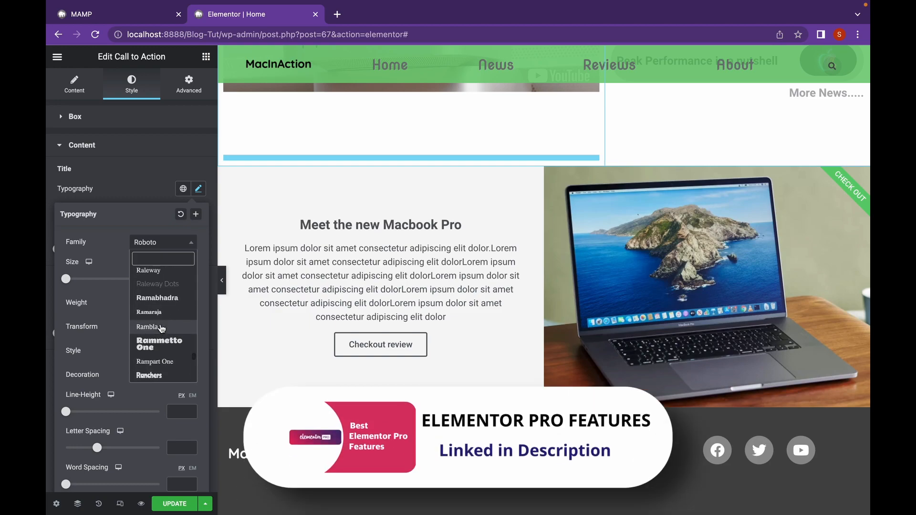
pyautogui.click(157, 297)
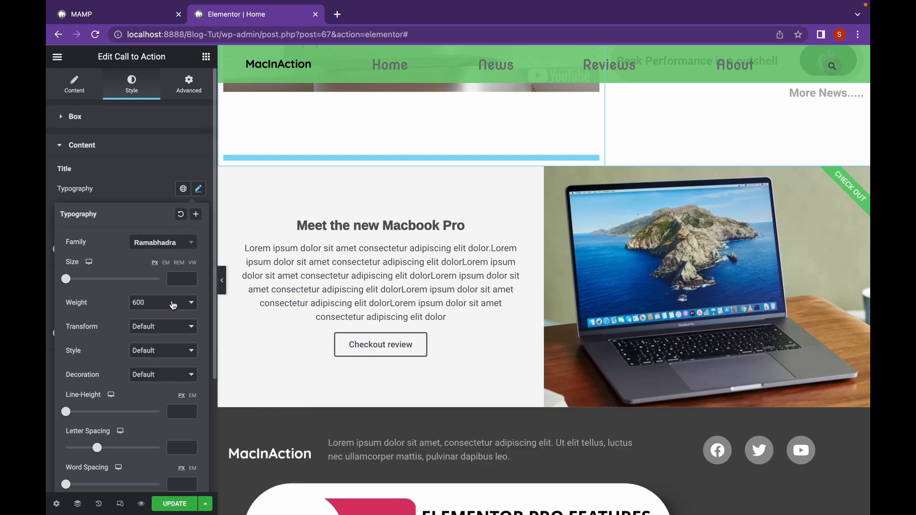
pyautogui.moveTo(65, 279)
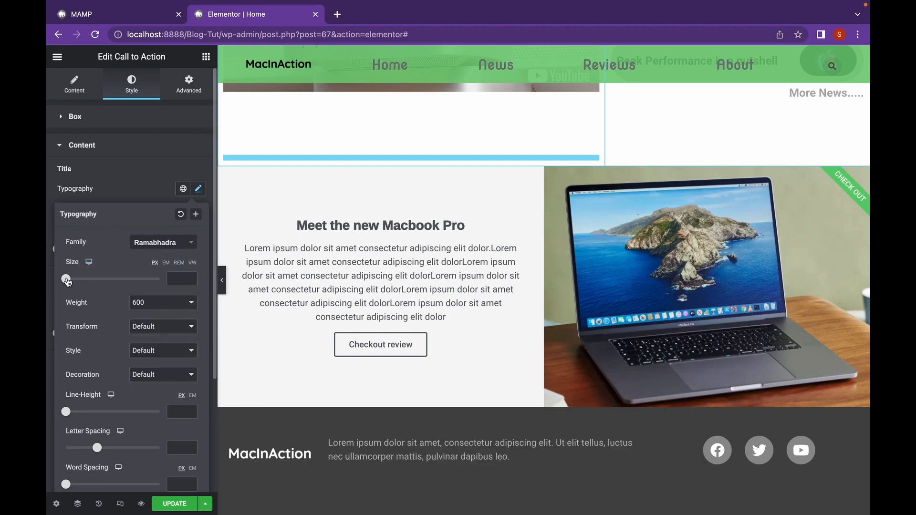
pyautogui.moveTo(66, 279); pyautogui.dragTo(88, 279)
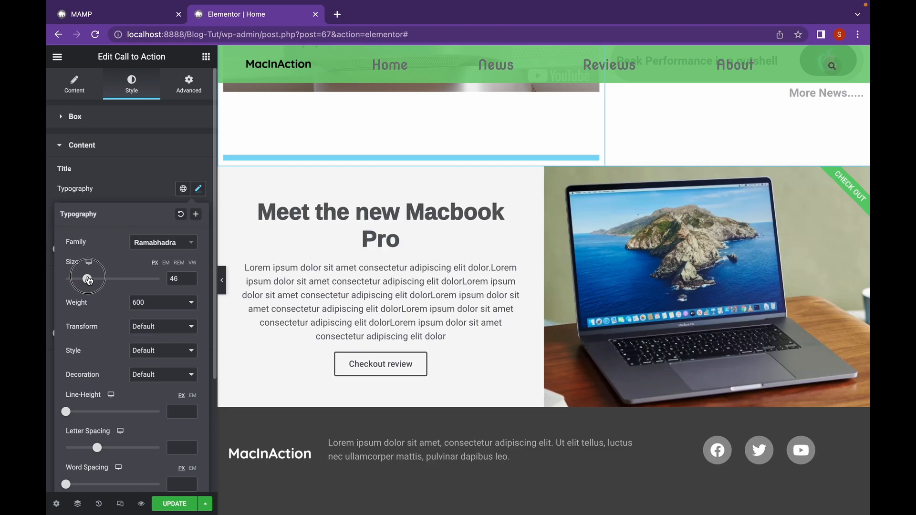
pyautogui.moveTo(89, 279); pyautogui.dragTo(82, 279)
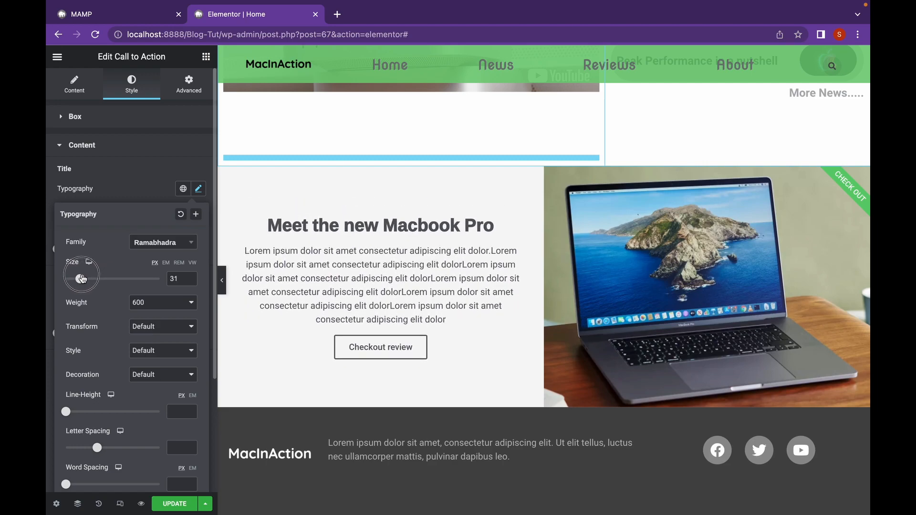
pyautogui.moveTo(75, 279); pyautogui.dragTo(81, 279)
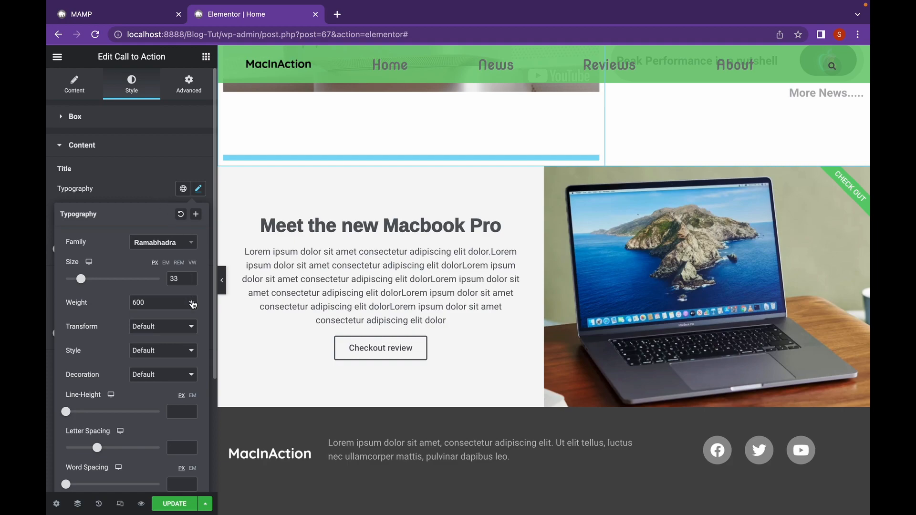
pyautogui.click(162, 326)
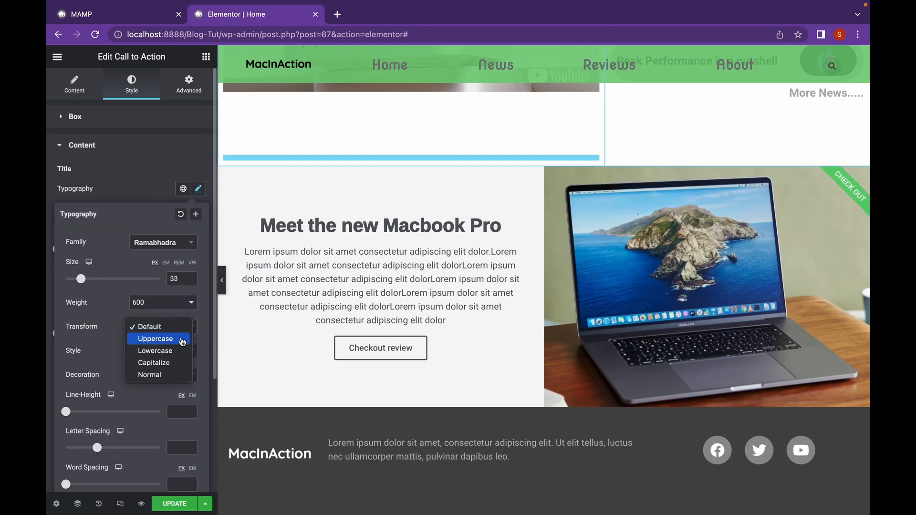
pyautogui.click(155, 338)
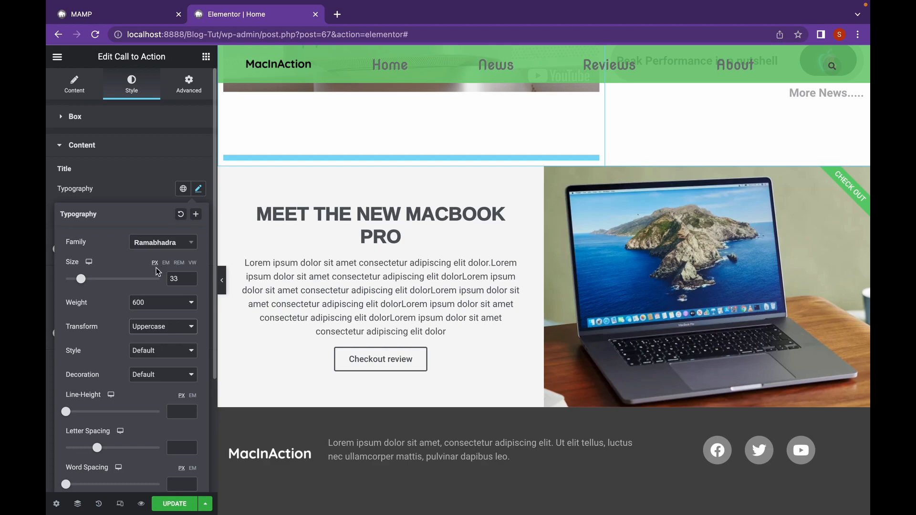
pyautogui.moveTo(80, 279); pyautogui.dragTo(76, 279)
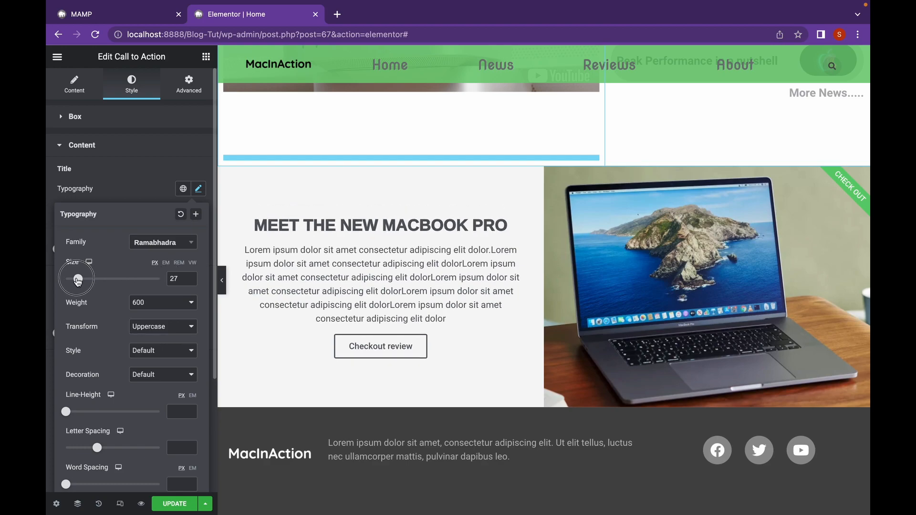
pyautogui.click(197, 189)
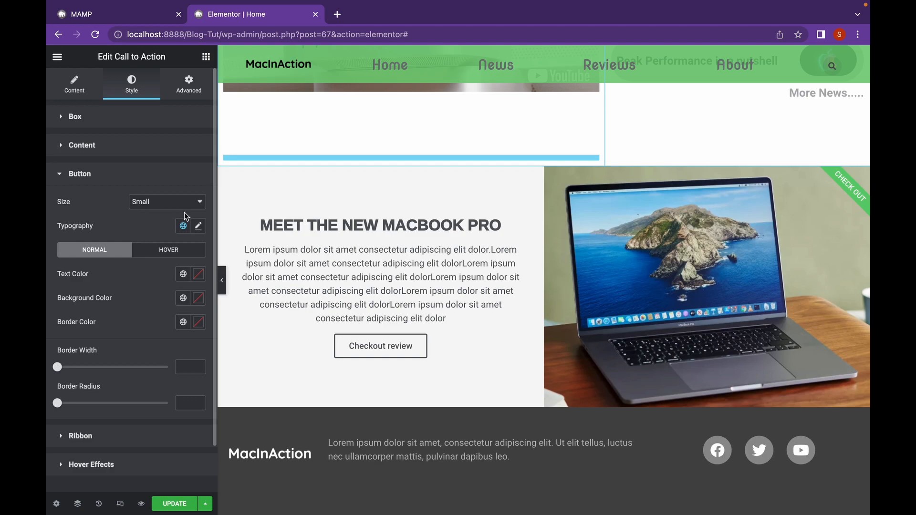
# Set the button typography to Readex Pro with uppercase transform
pyautogui.click(198, 226)
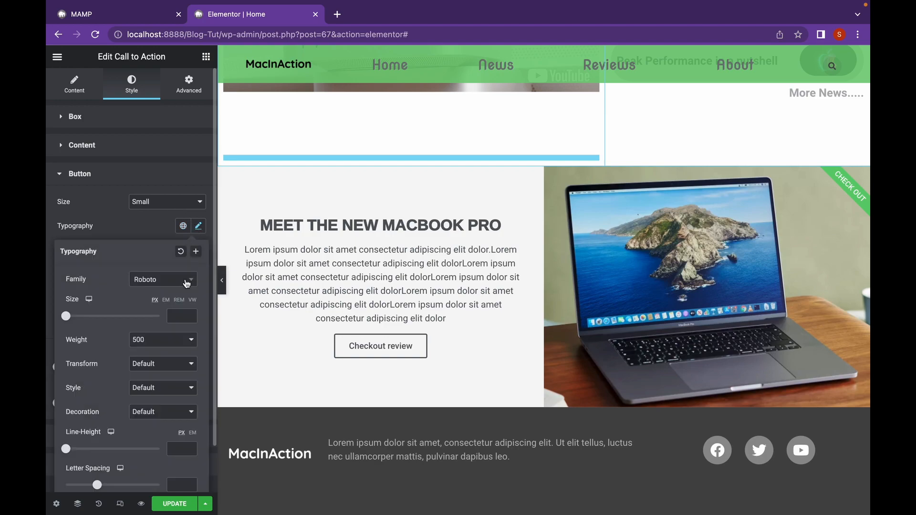
pyautogui.click(163, 279)
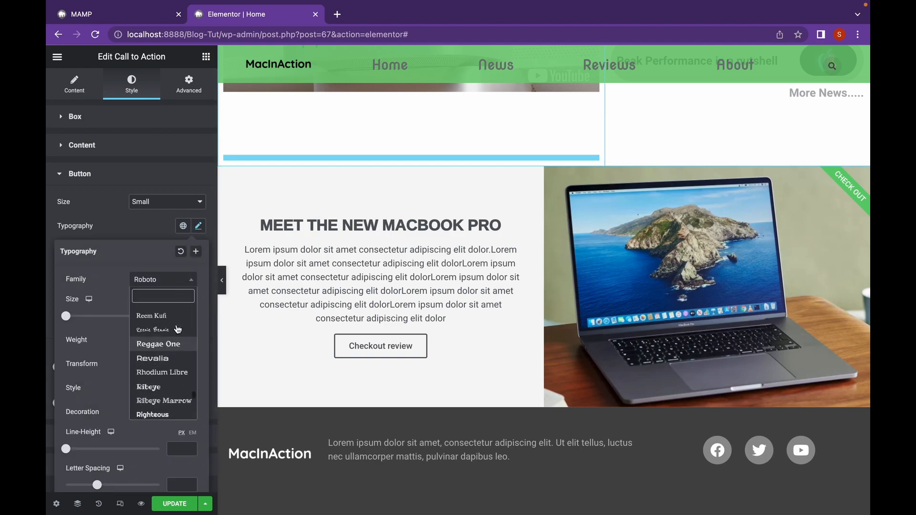
pyautogui.scroll(-3)
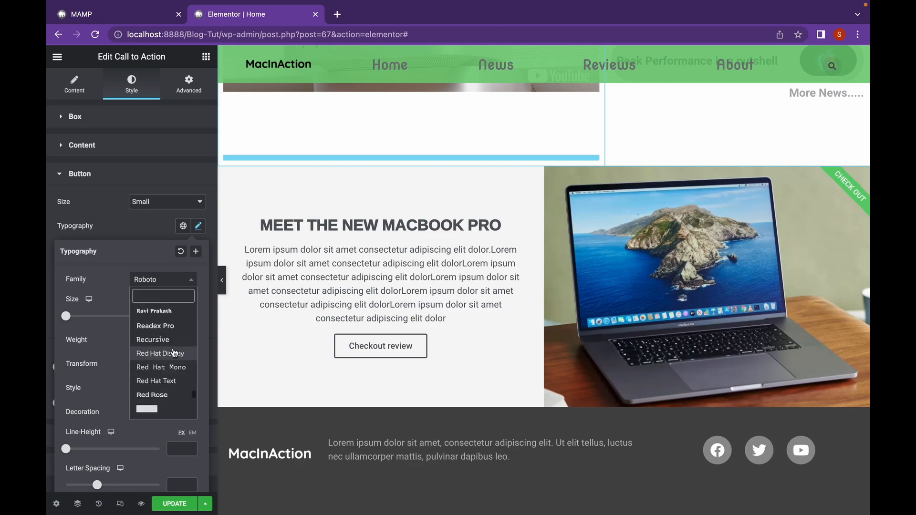
pyautogui.click(155, 325)
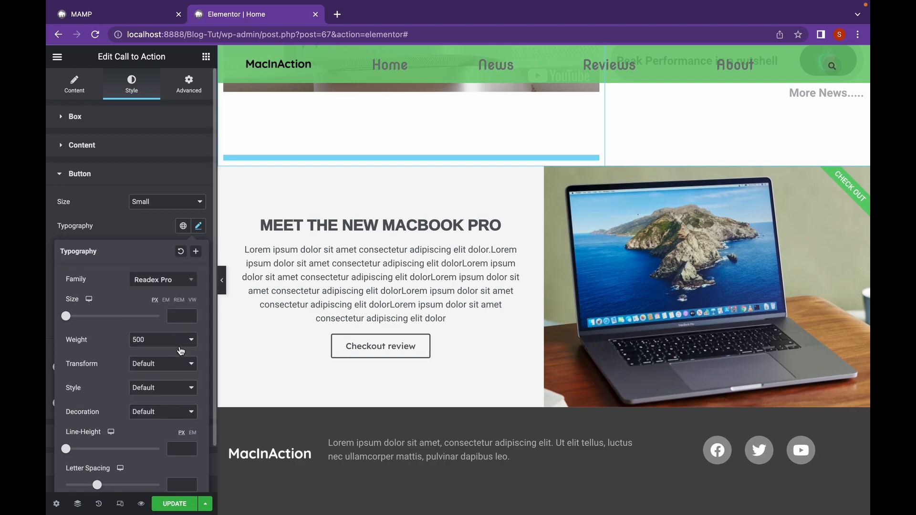
pyautogui.click(163, 364)
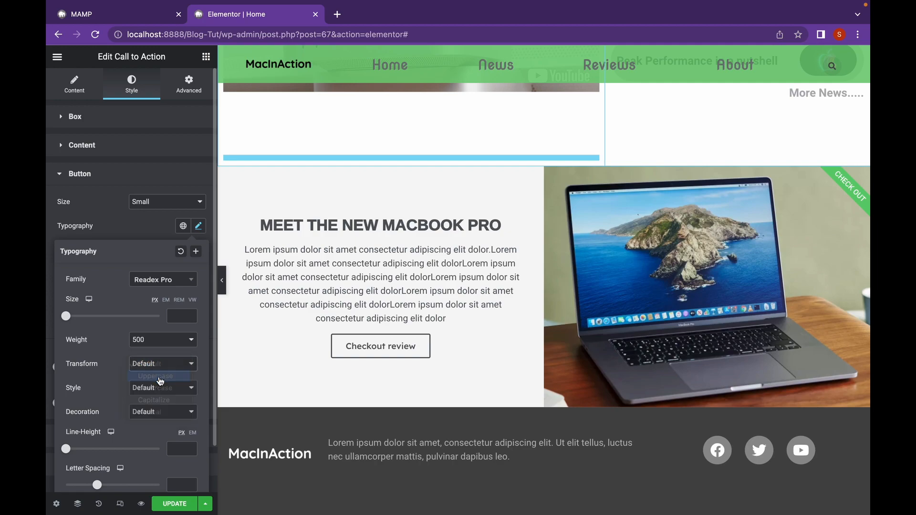
pyautogui.click(156, 376)
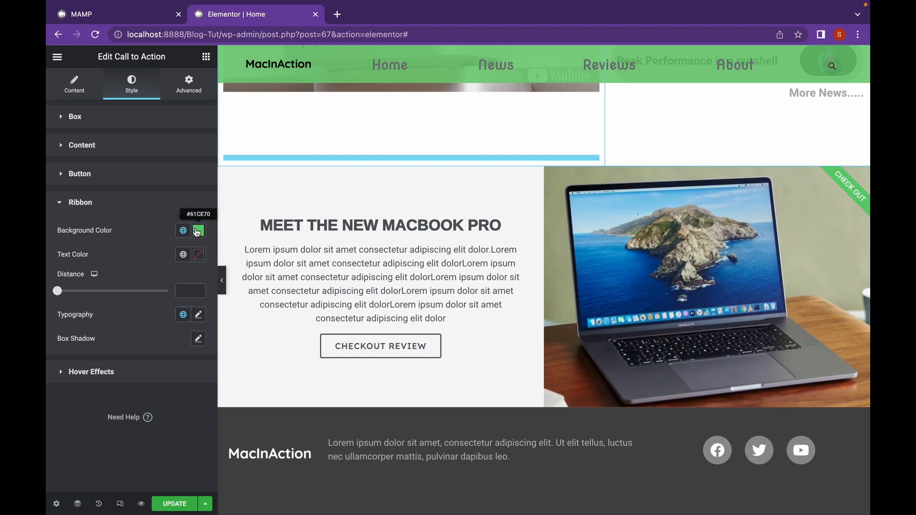
# Make the Check Out ribbon red and set its Distance to 39
pyautogui.click(197, 230)
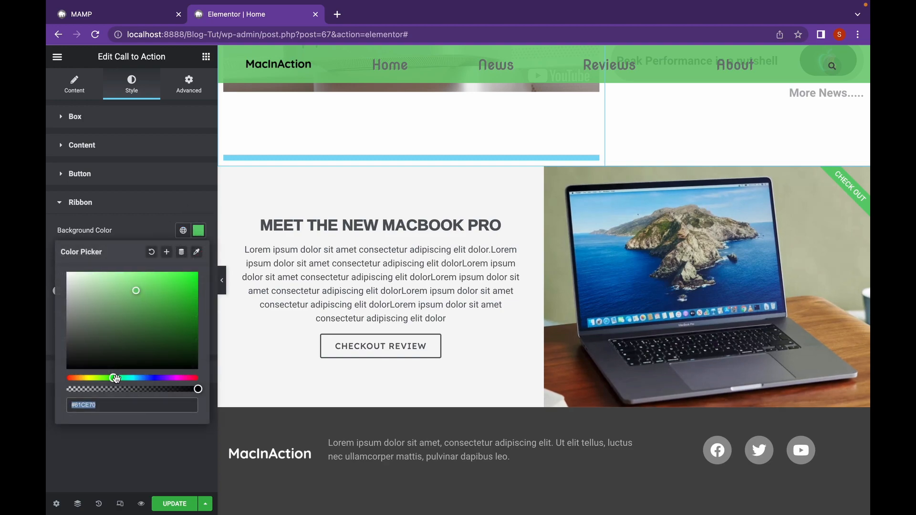
pyautogui.moveTo(114, 378); pyautogui.dragTo(73, 378)
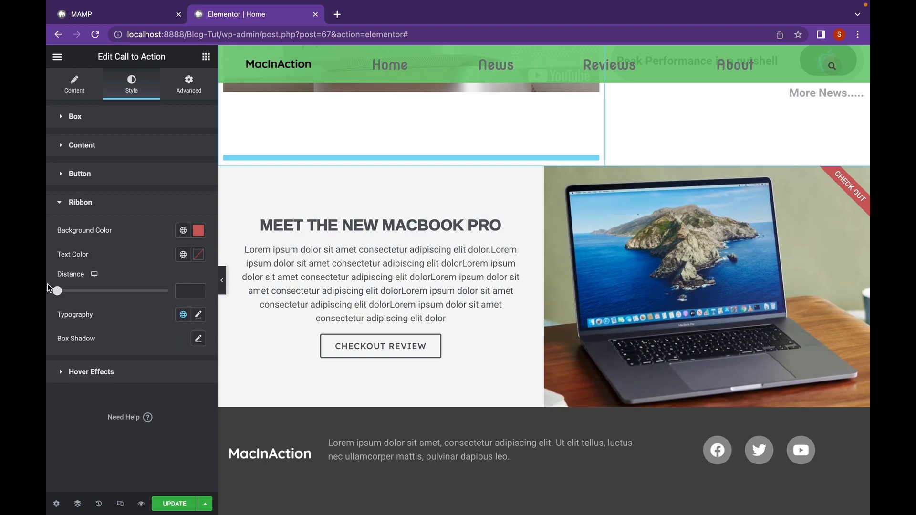
pyautogui.moveTo(57, 291); pyautogui.dragTo(79, 291)
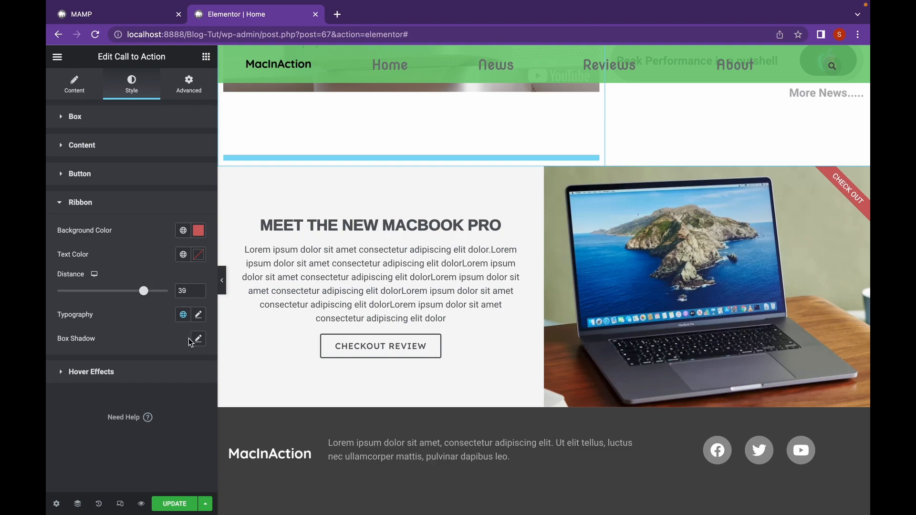
# Add a box shadow to the ribbon with a horizontal offset of 7
pyautogui.click(198, 339)
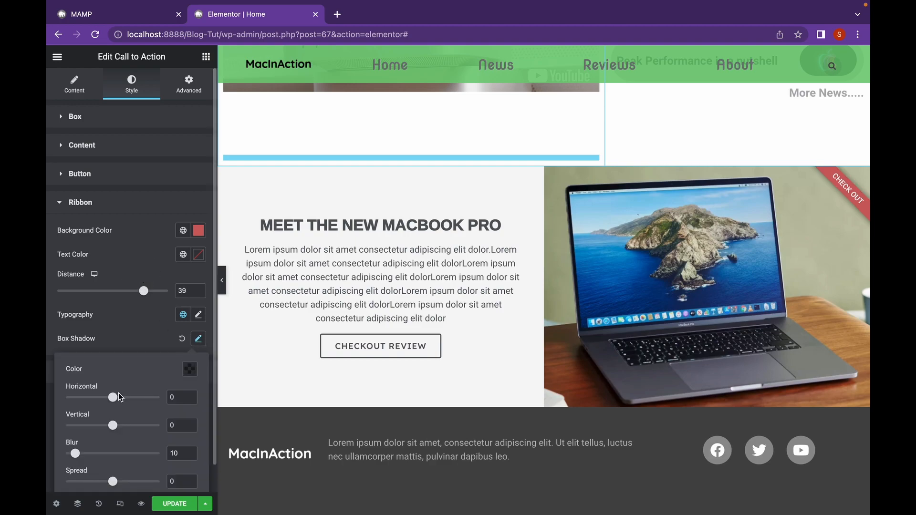
pyautogui.moveTo(97, 398); pyautogui.dragTo(118, 397)
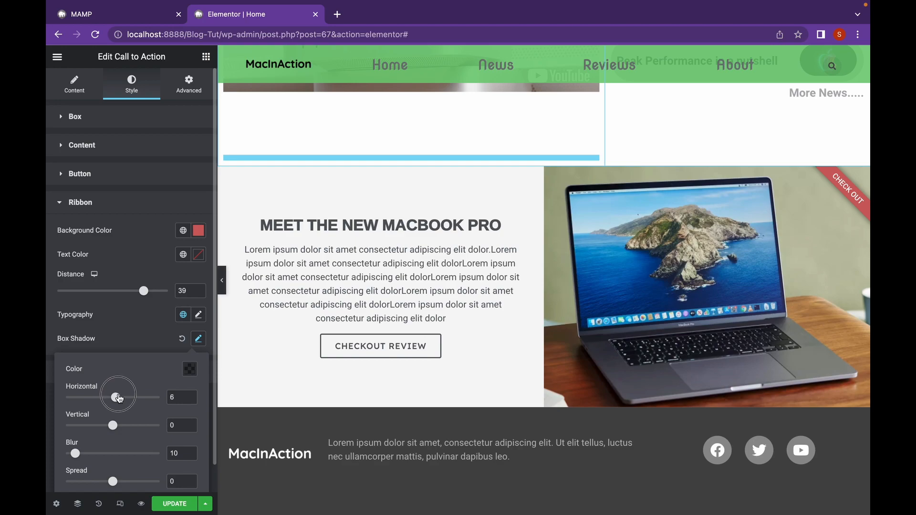
pyautogui.moveTo(117, 397); pyautogui.dragTo(115, 398)
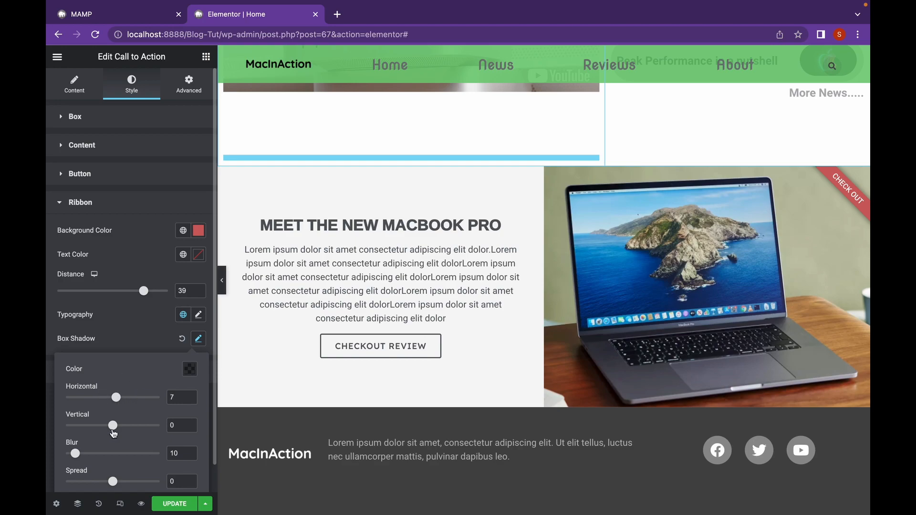
pyautogui.moveTo(112, 425); pyautogui.dragTo(115, 425)
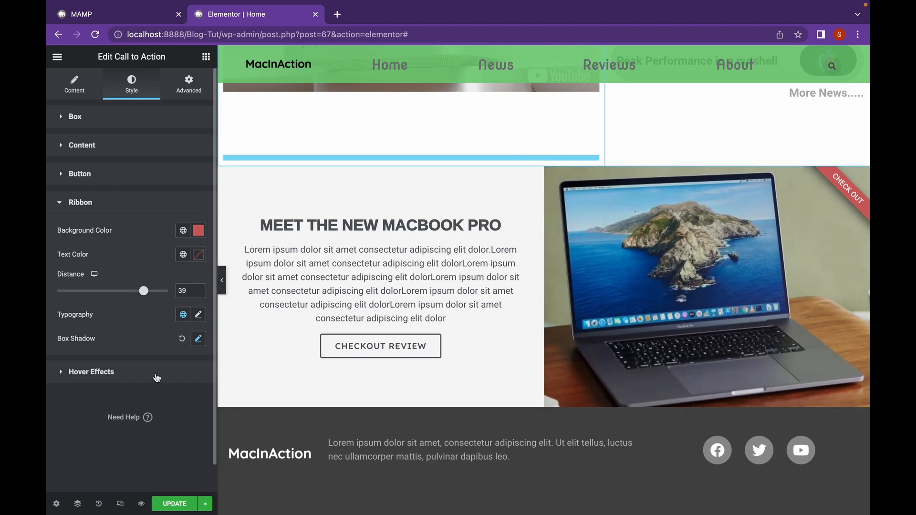
# Preview Zoom Out and Zoom In hover animations on the MacBook image
pyautogui.click(91, 372)
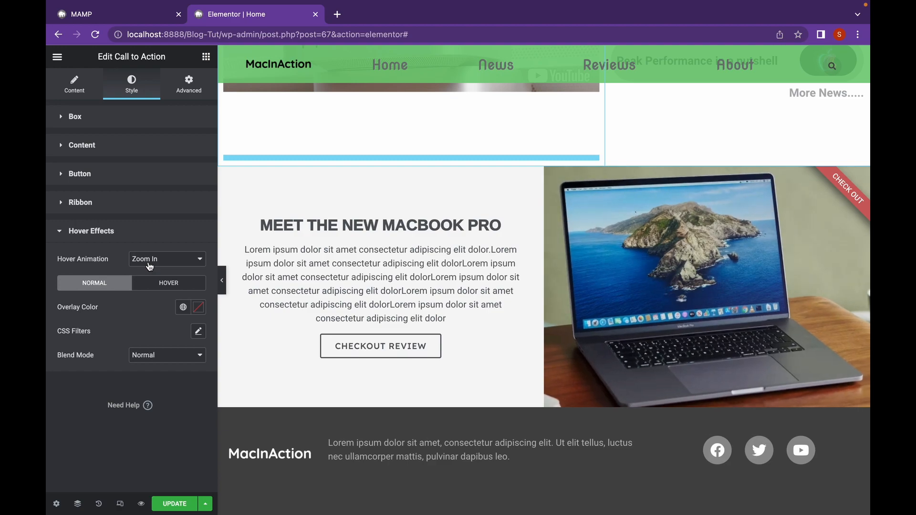
pyautogui.click(166, 259)
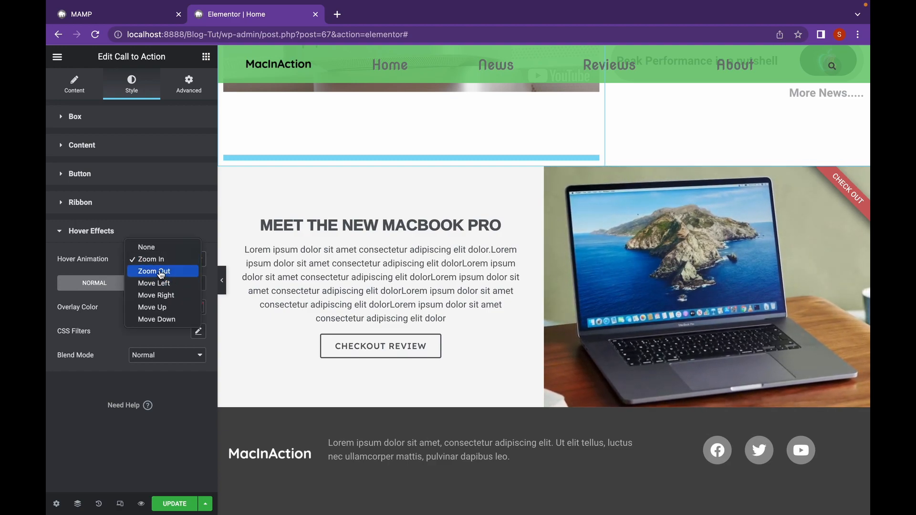
pyautogui.click(153, 271)
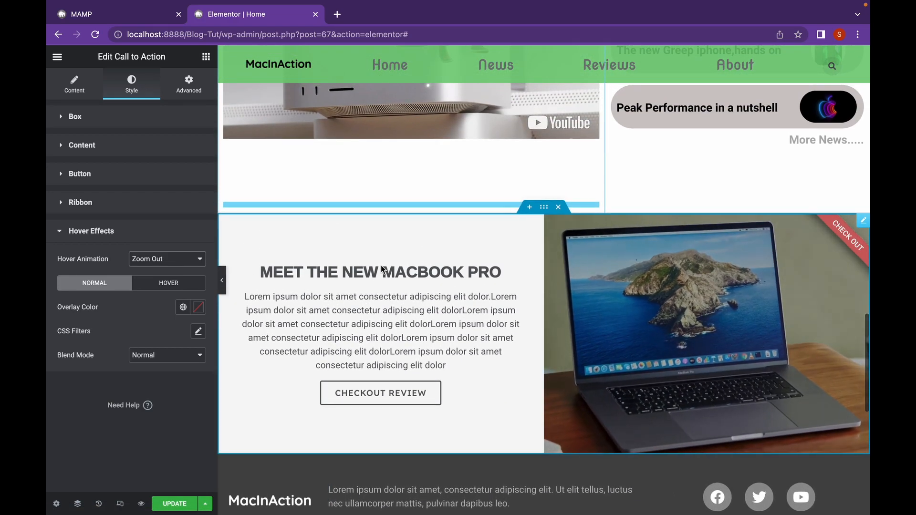
pyautogui.scroll(-3)
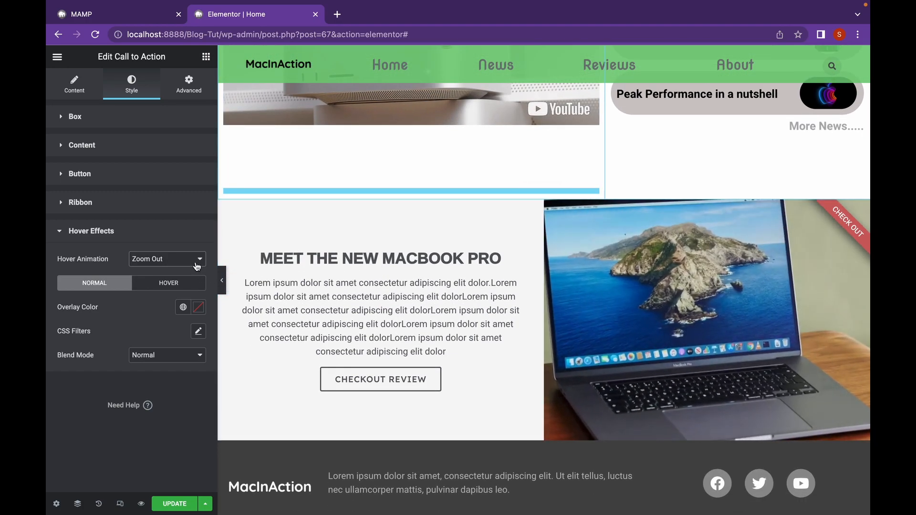
pyautogui.click(167, 258)
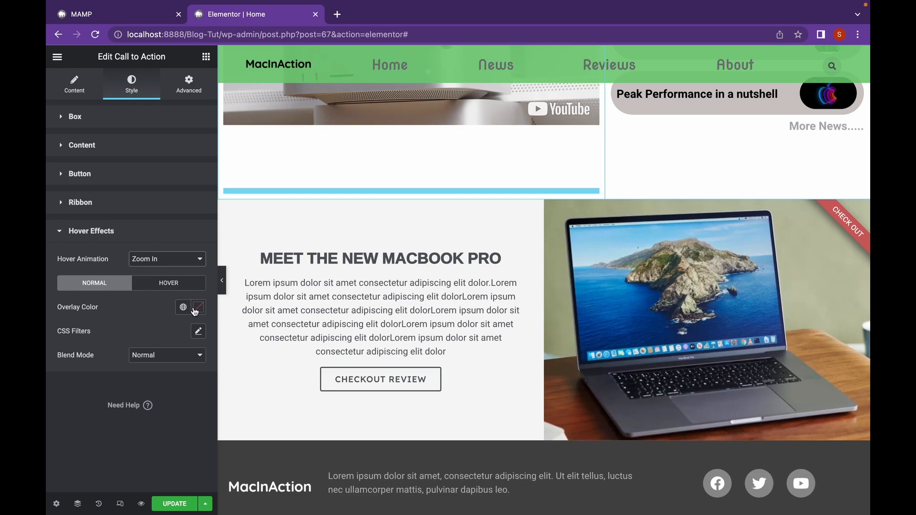
# Try out an Overlay Color for the MacBook banner
pyautogui.click(198, 307)
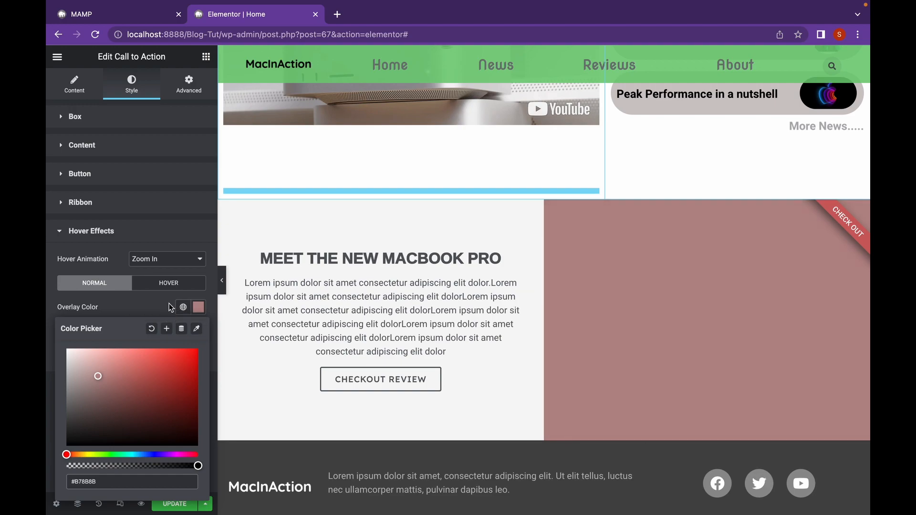
pyautogui.click(183, 308)
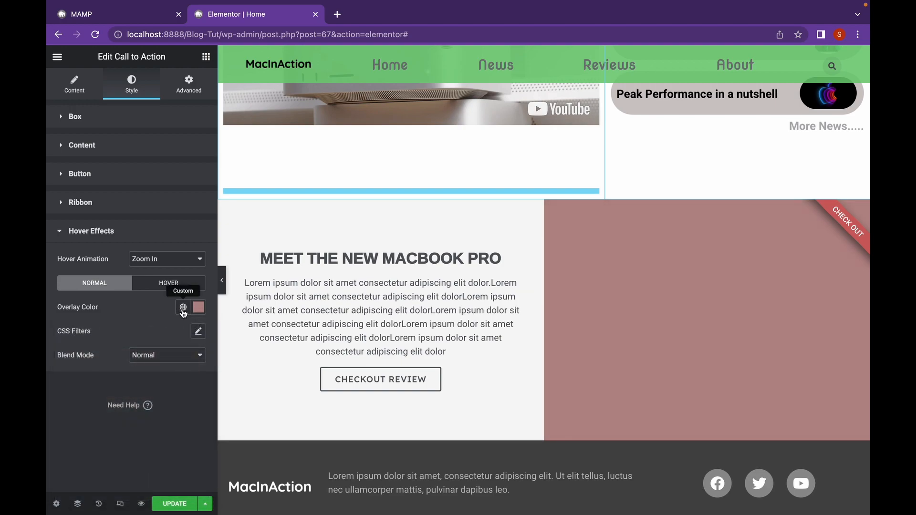
pyautogui.click(198, 307)
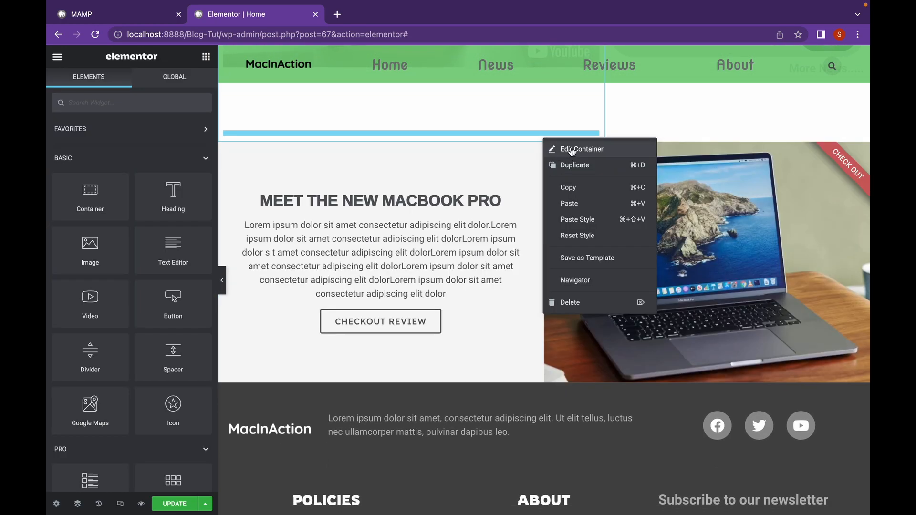
# Duplicate the MacBook Pro container and set the copy's Skin to Cover
pyautogui.click(581, 148)
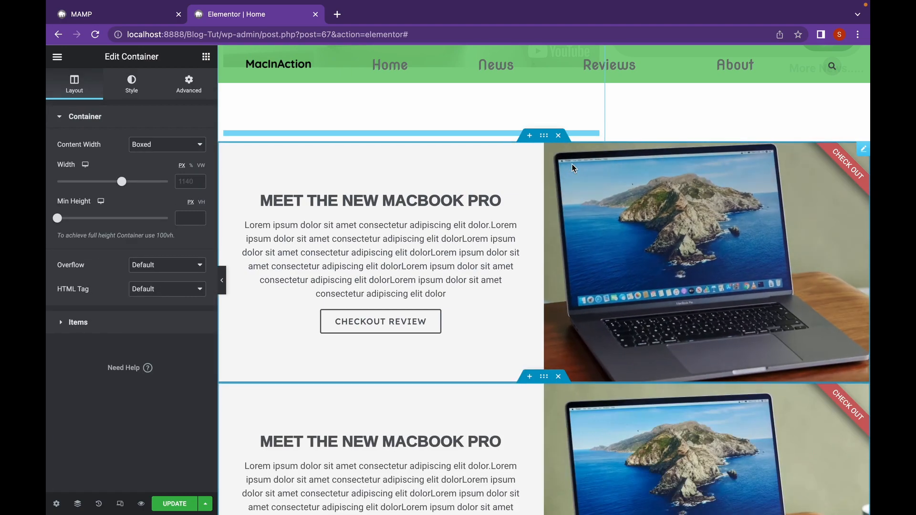
pyautogui.scroll(-3)
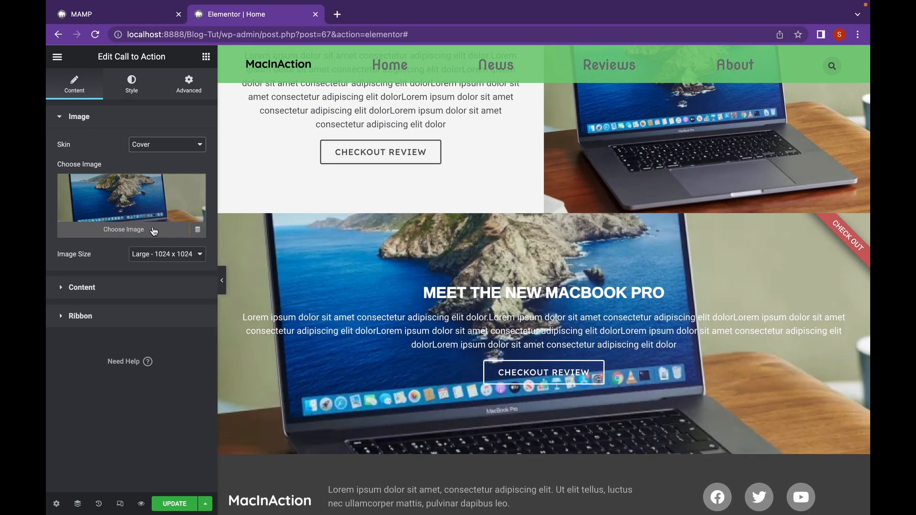
# Replace the copied banner's image with the dark portrait wallpaper from the Media Library
pyautogui.click(123, 229)
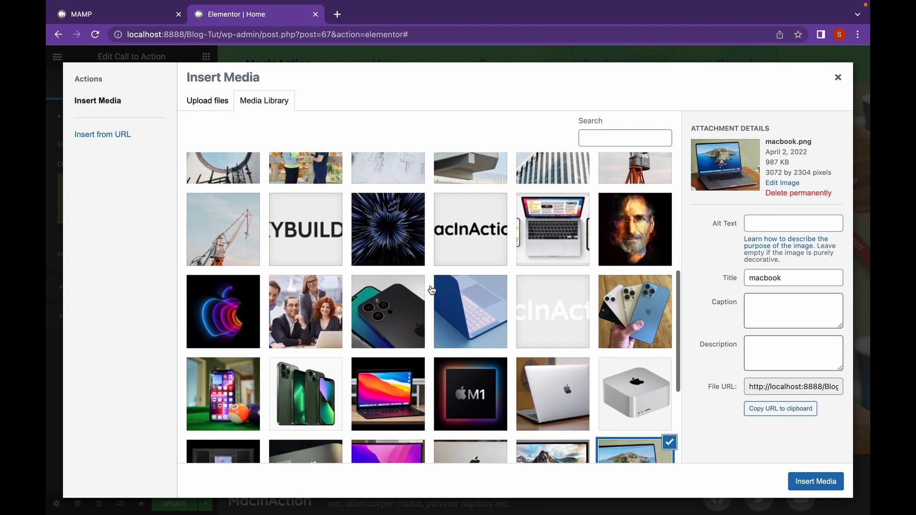
pyautogui.scroll(-3)
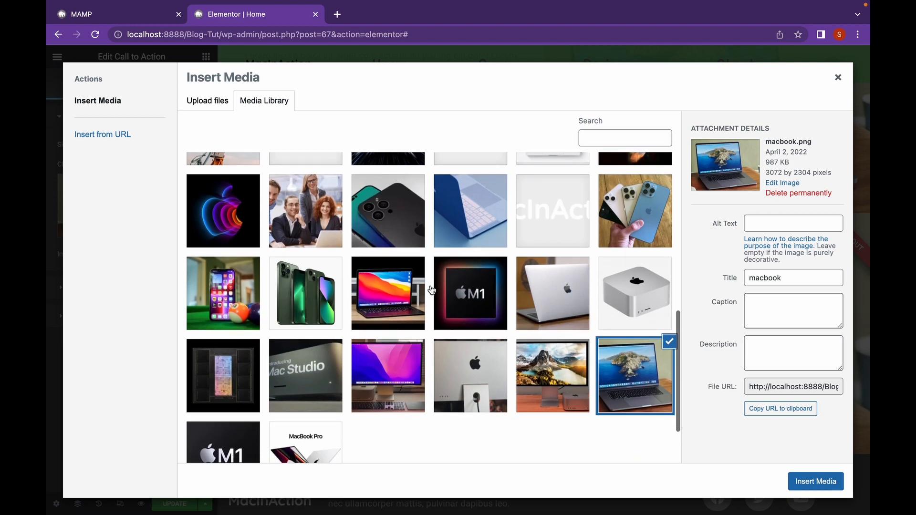
pyautogui.scroll(-3)
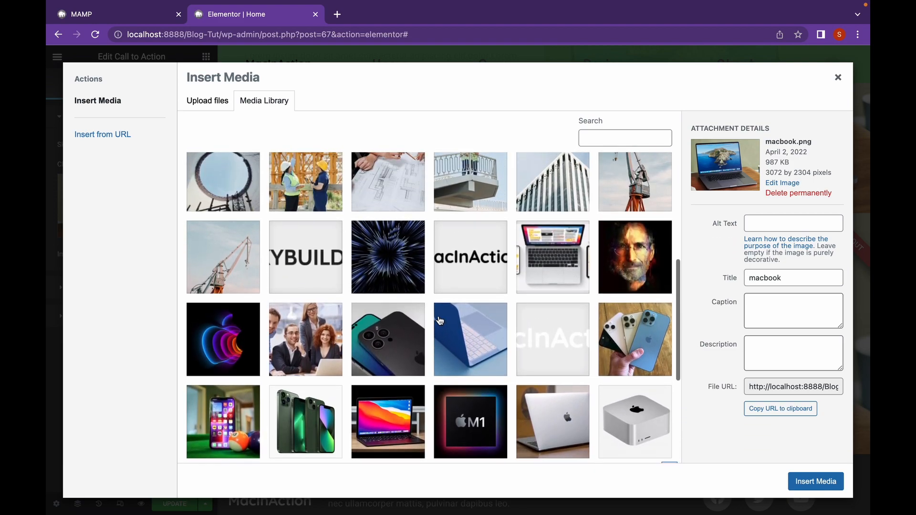
pyautogui.click(635, 258)
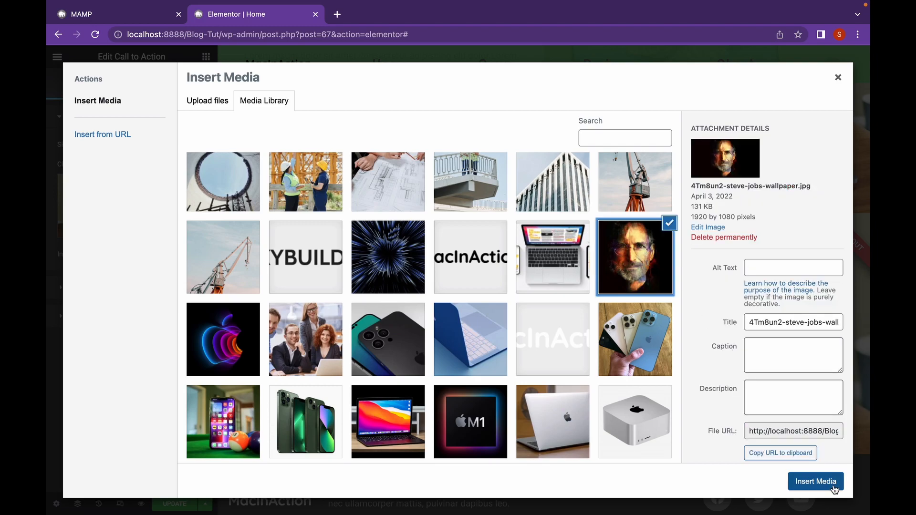
pyautogui.click(816, 481)
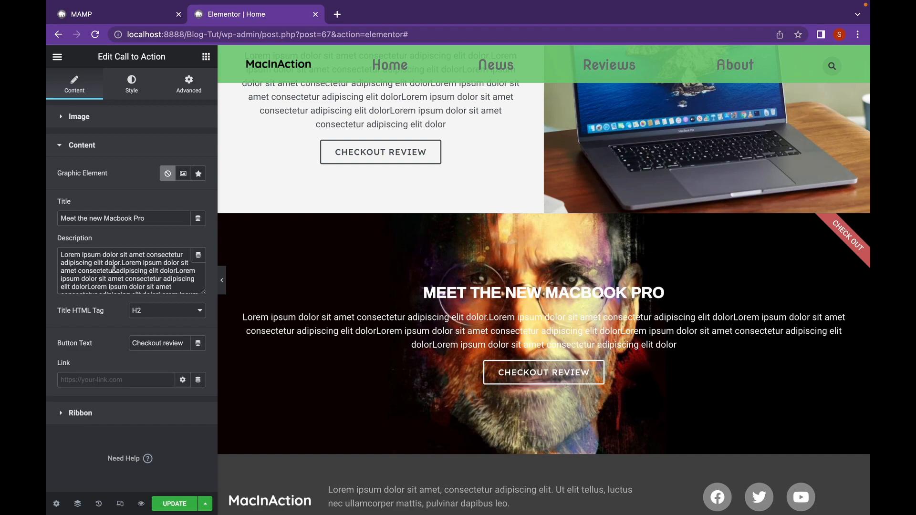
# Retitle the banner 'Sign up now' and relabel its button 'Sign up'
pyautogui.tripleClick(103, 218)
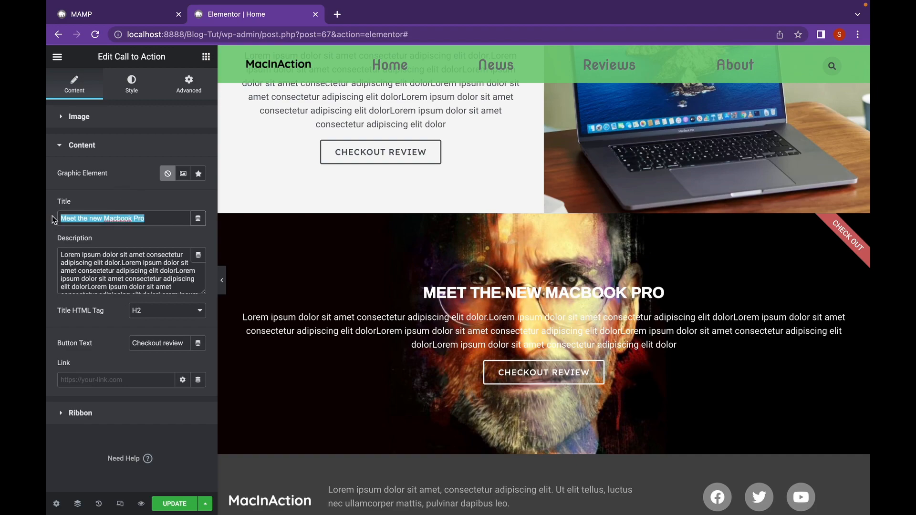
pyautogui.write('Sign u')
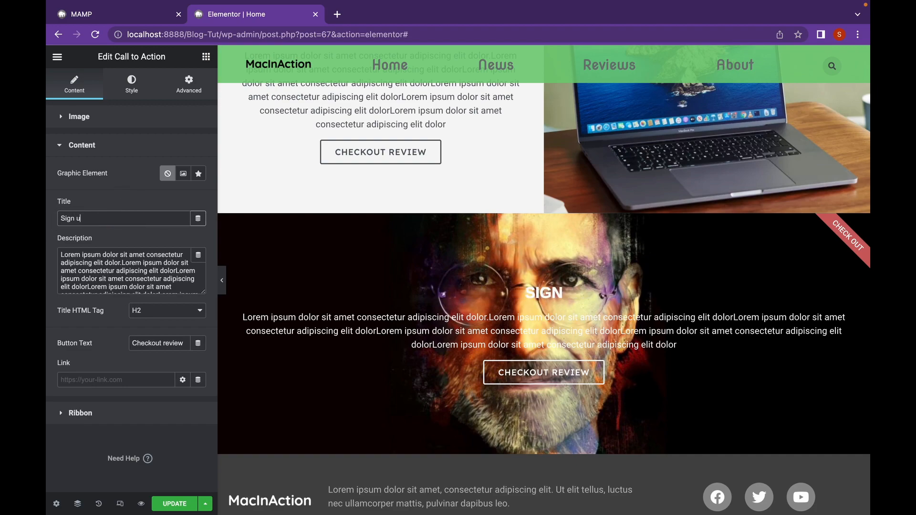
pyautogui.write('p now')
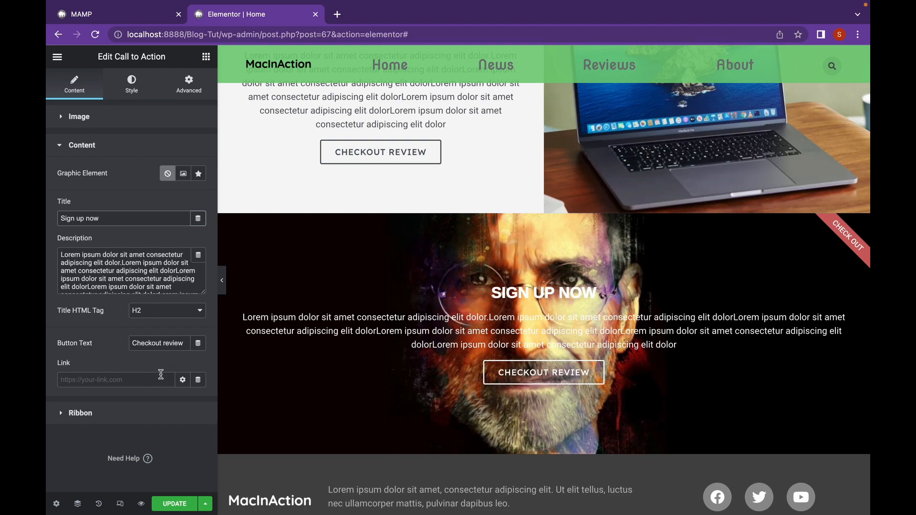
pyautogui.doubleClick(157, 343)
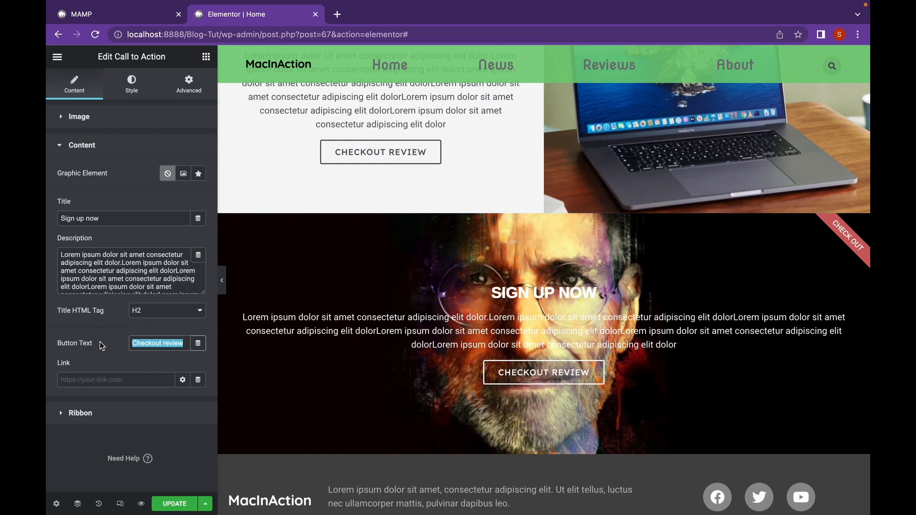
pyautogui.write('Sig')
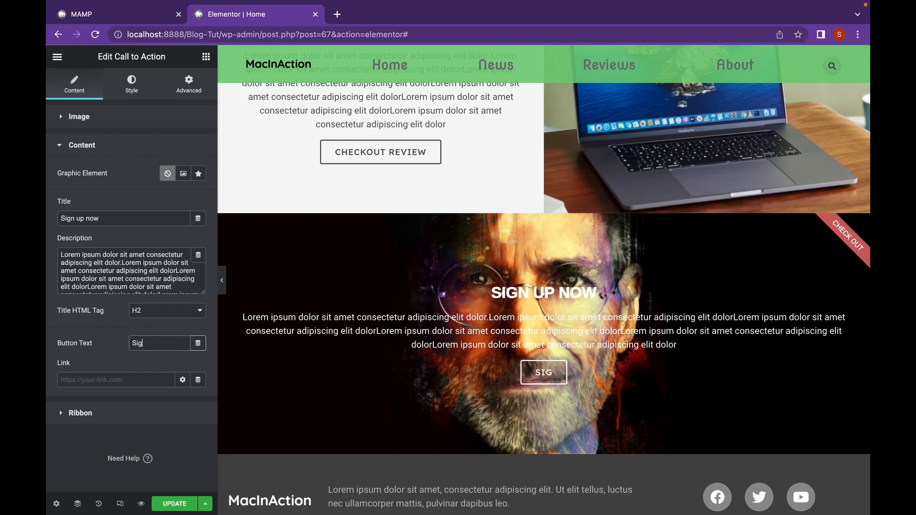
pyautogui.write('n up')
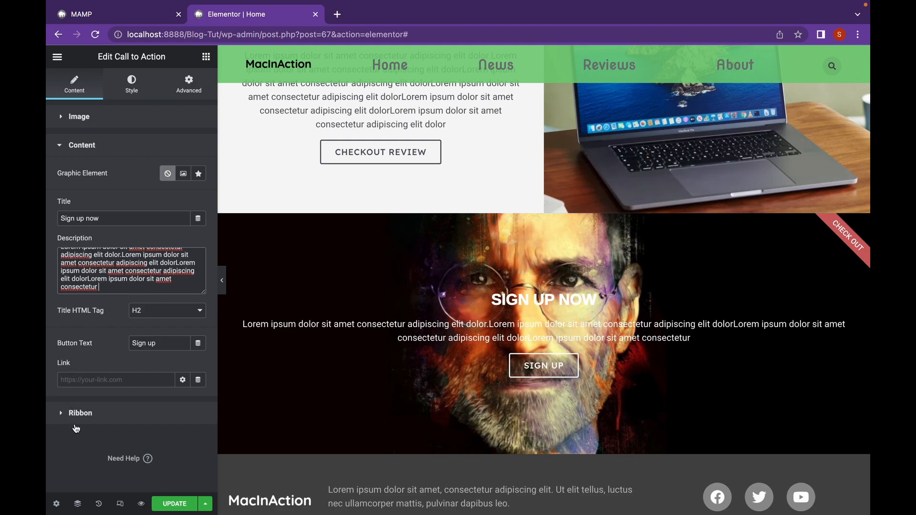
# Clear the ribbon title so no ribbon shows, then bring up the banner's Style settings
pyautogui.click(80, 413)
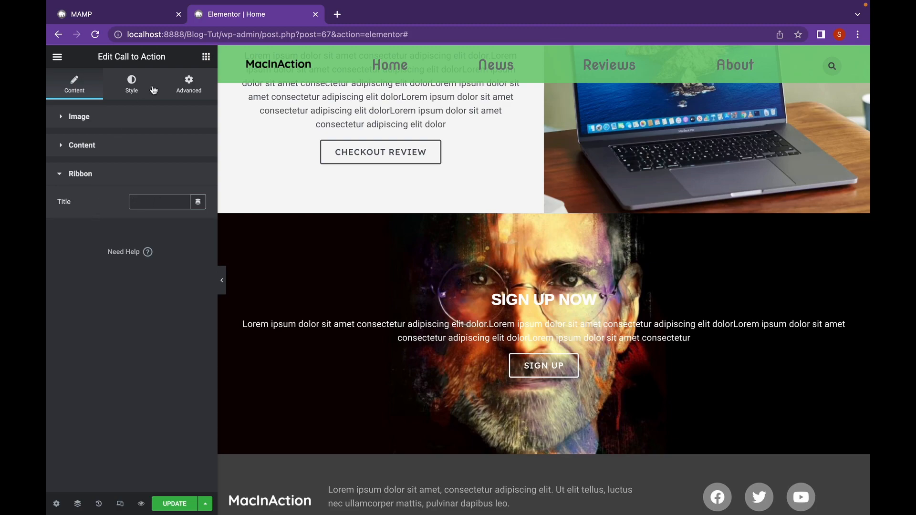
pyautogui.click(131, 83)
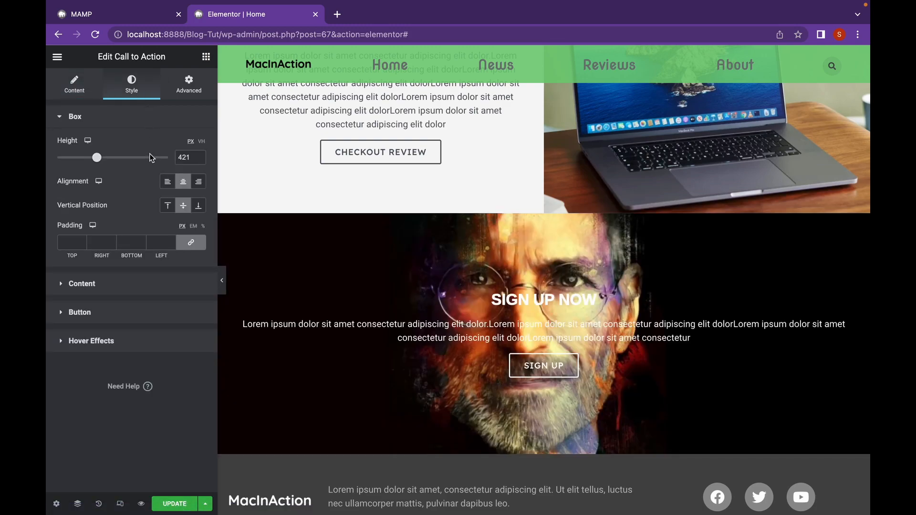
pyautogui.moveTo(117, 285)
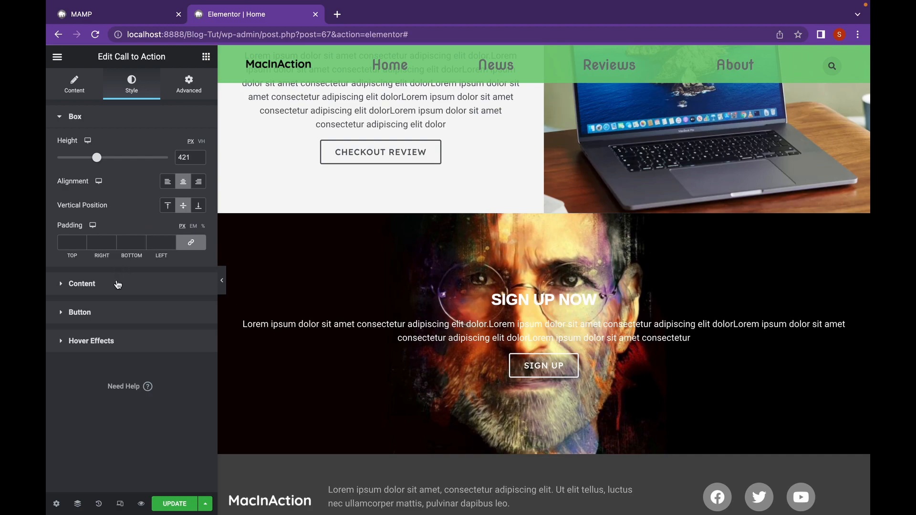
pyautogui.moveTo(106, 321)
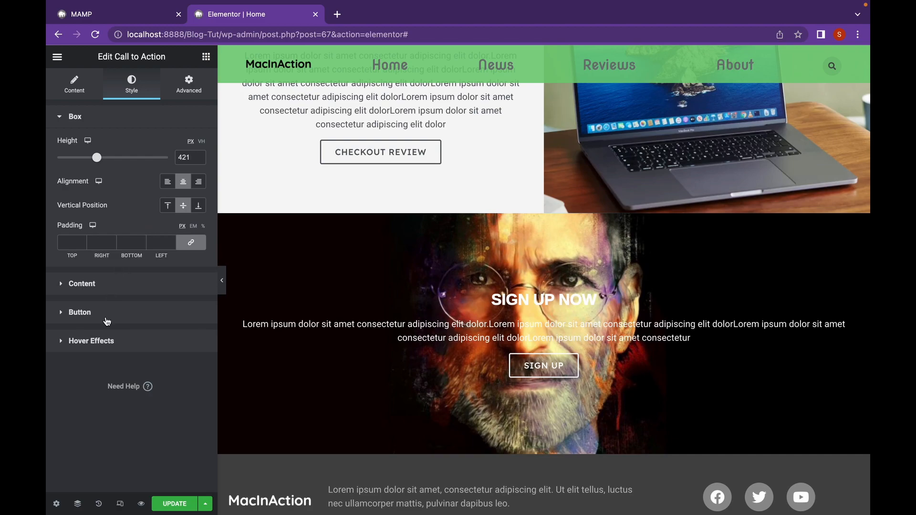
pyautogui.moveTo(104, 343)
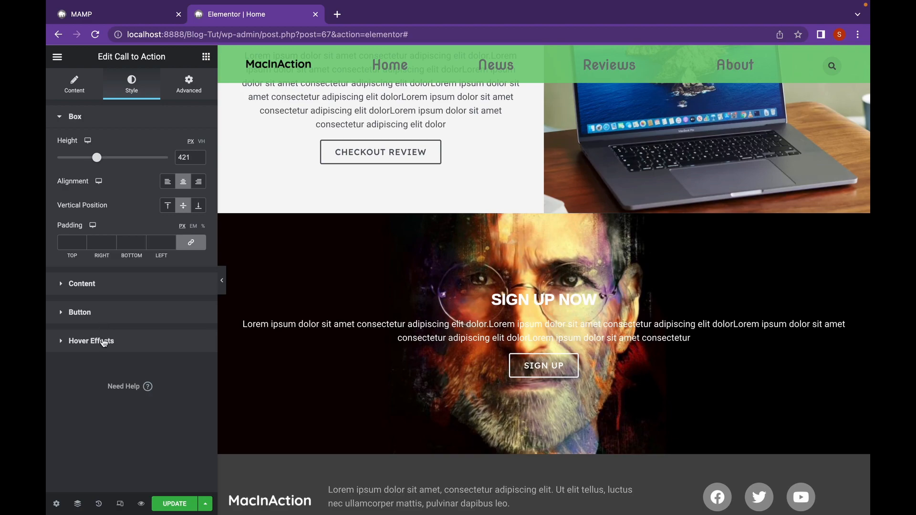
# Set the Background Hover Animation to Zoom Out
pyautogui.click(91, 340)
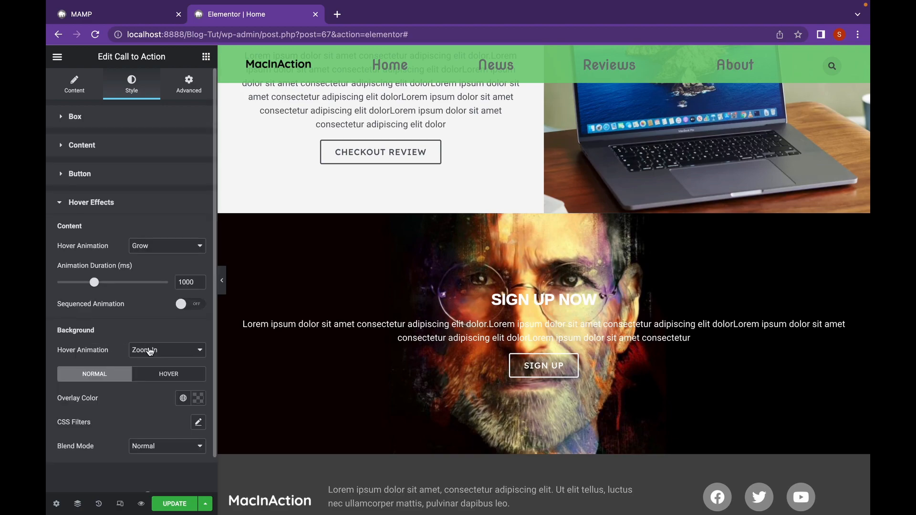
pyautogui.click(166, 350)
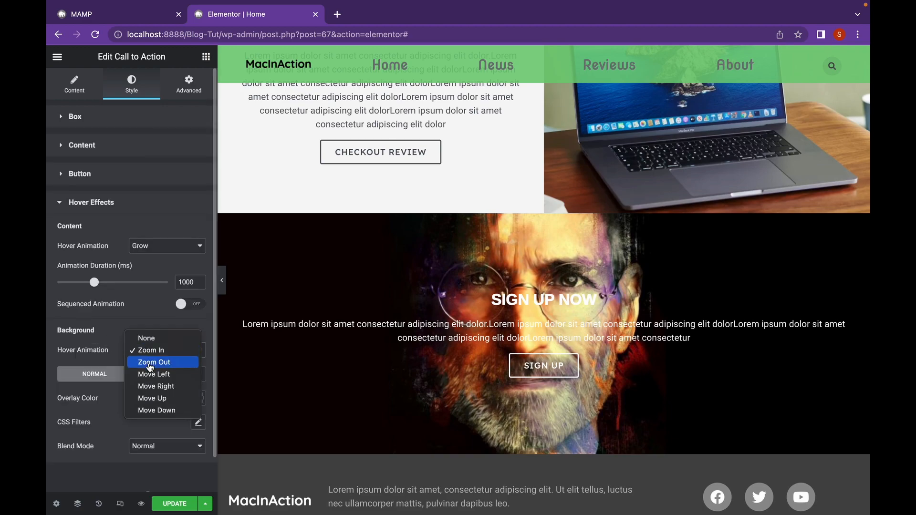
pyautogui.click(151, 349)
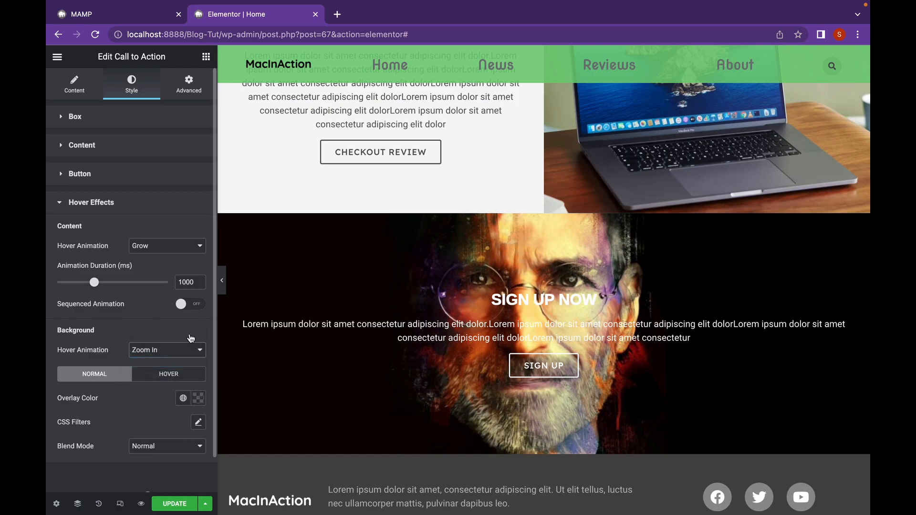
pyautogui.click(167, 349)
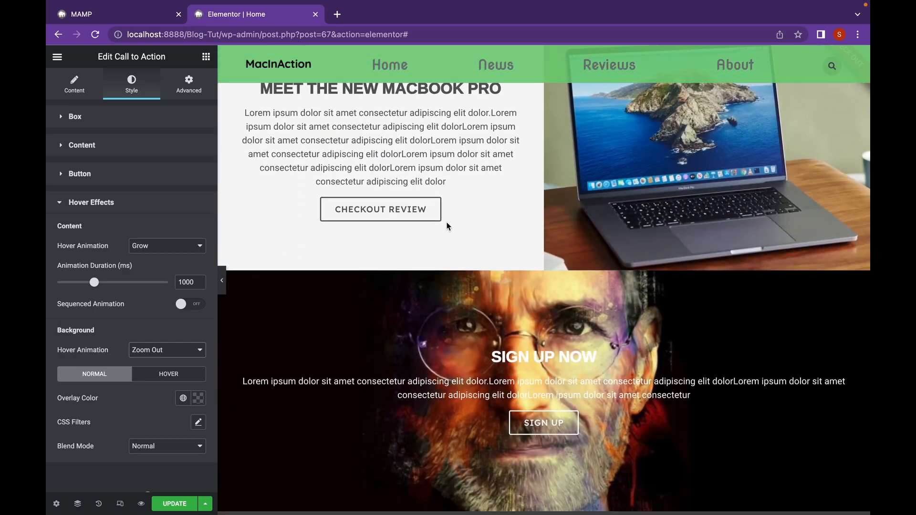
pyautogui.scroll(-3)
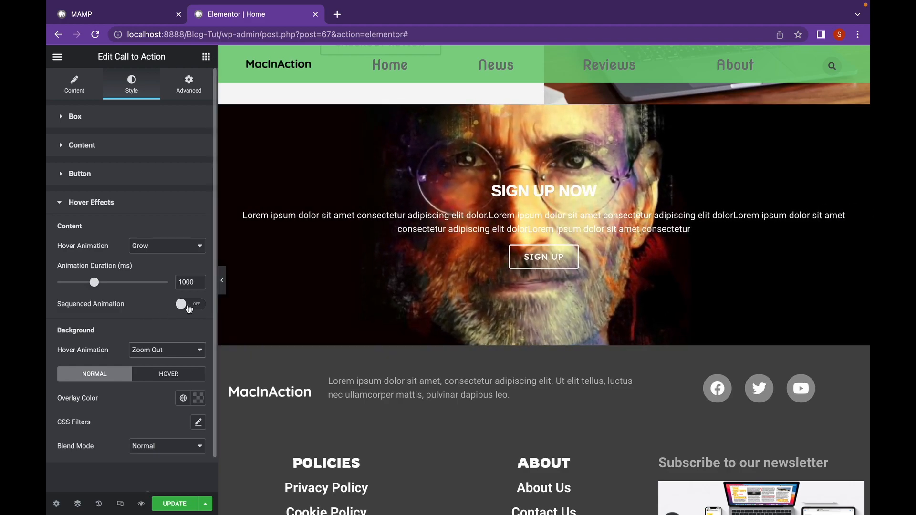
# Switch on Sequenced Animation for the banner content
pyautogui.click(190, 304)
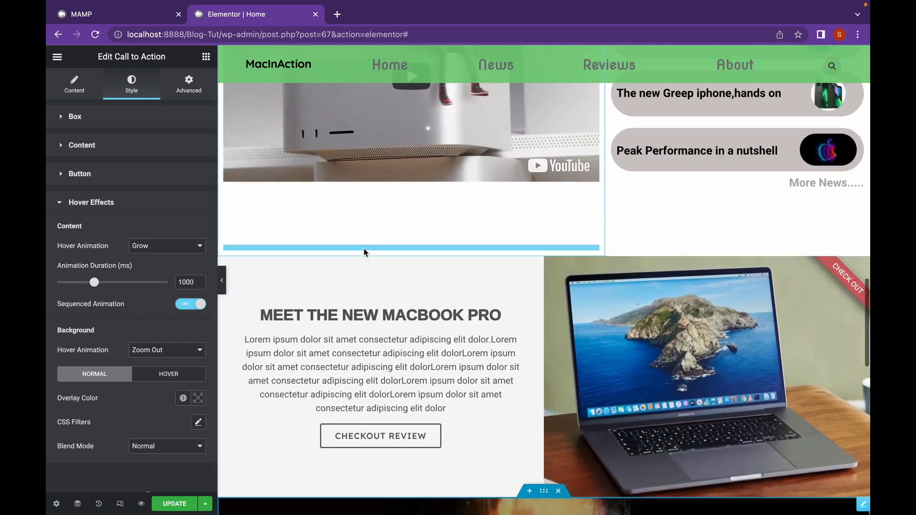
pyautogui.scroll(-3)
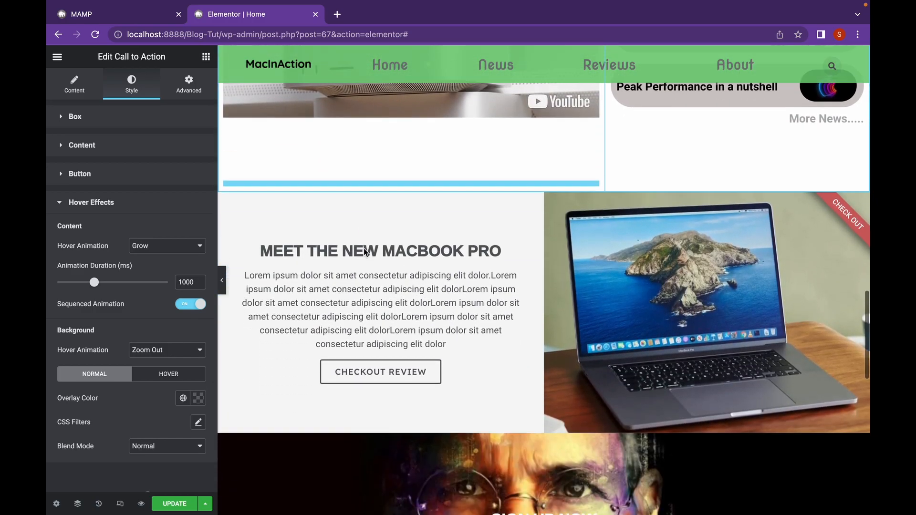
pyautogui.scroll(-3)
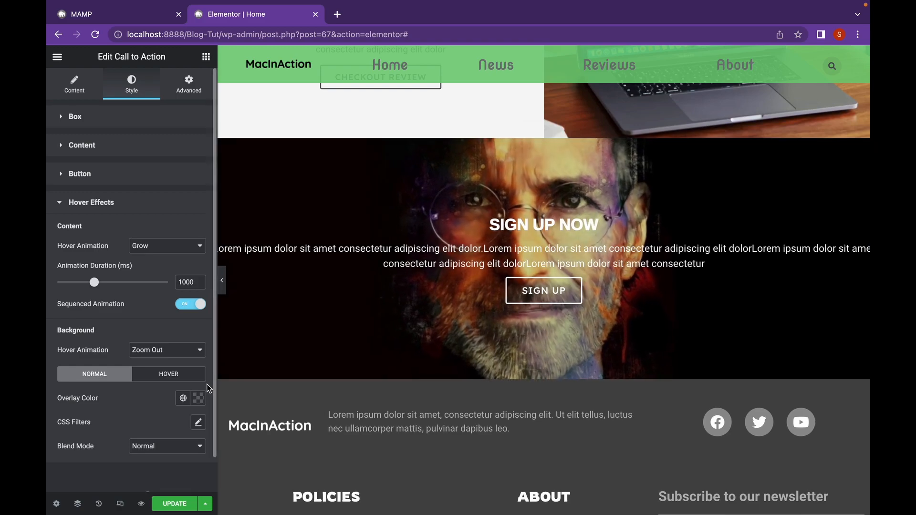
# Apply a semi-transparent black Overlay Color to the portrait banner's background
pyautogui.click(198, 398)
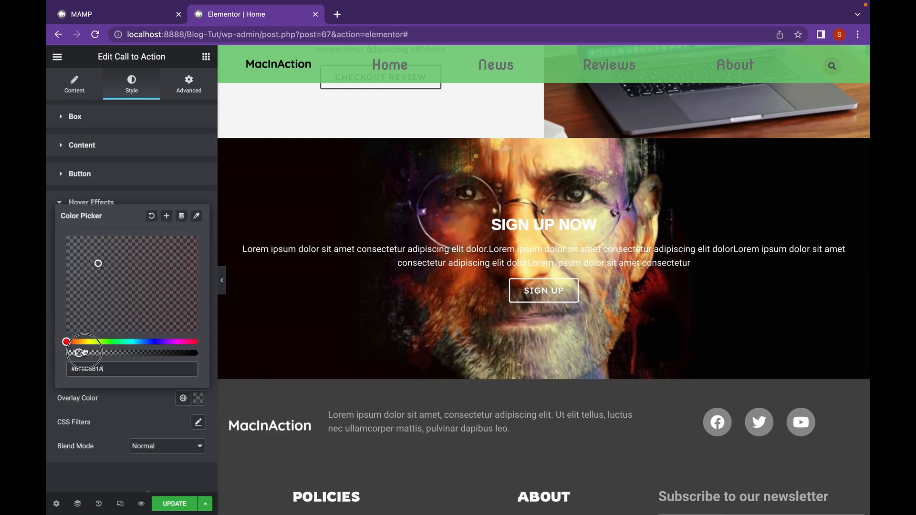
pyautogui.moveTo(74, 352); pyautogui.dragTo(109, 352)
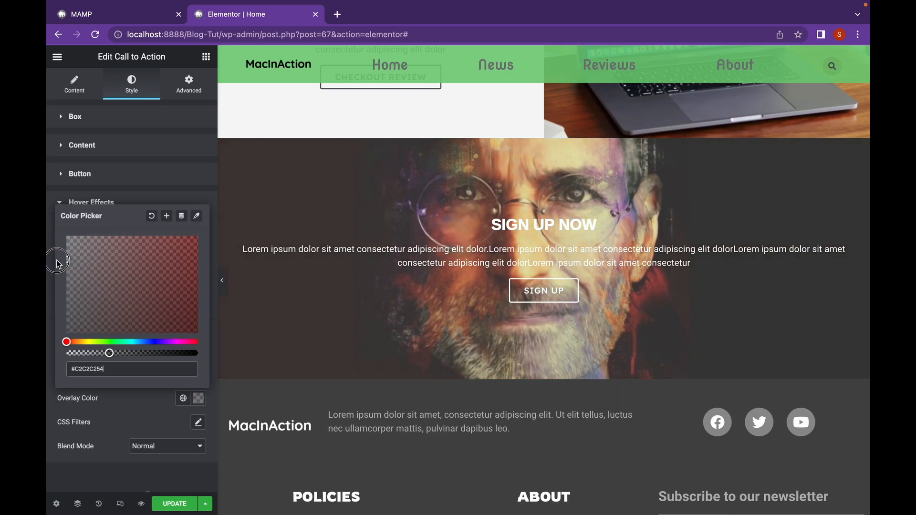
pyautogui.moveTo(109, 354); pyautogui.dragTo(136, 354)
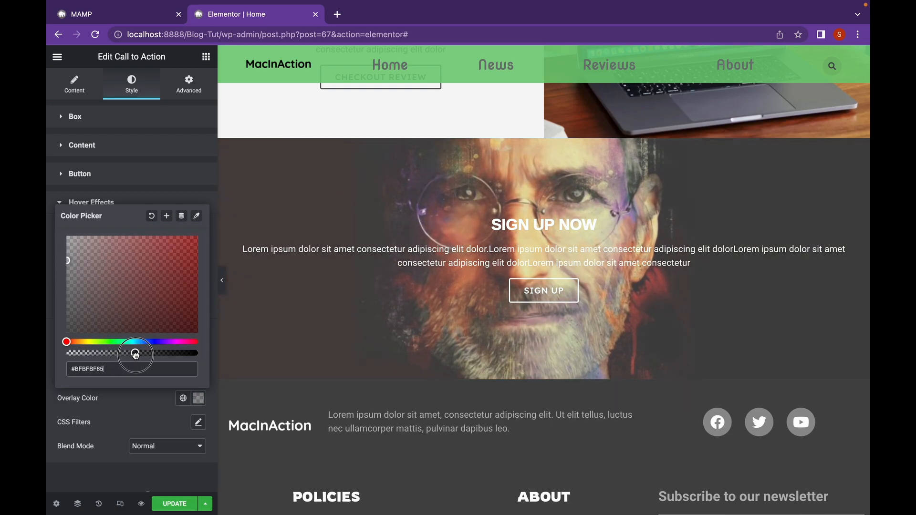
pyautogui.moveTo(135, 354); pyautogui.dragTo(107, 355)
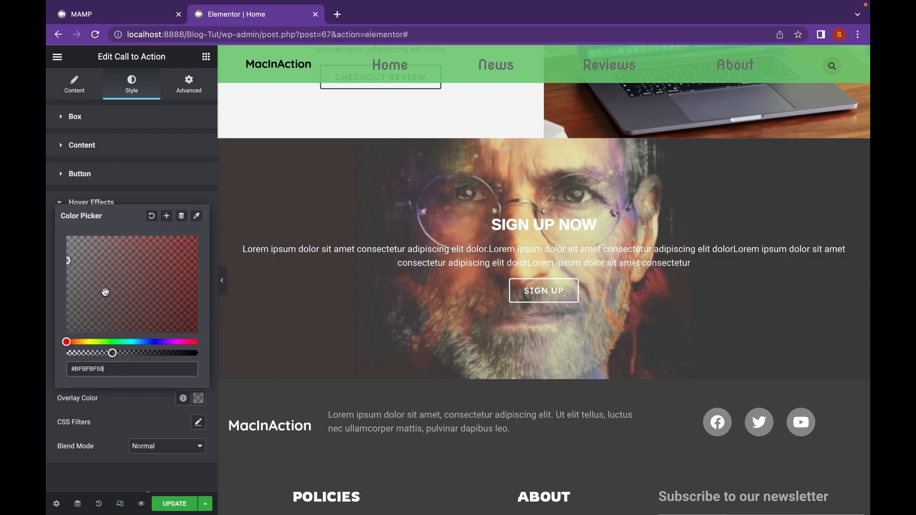
pyautogui.click(67, 338)
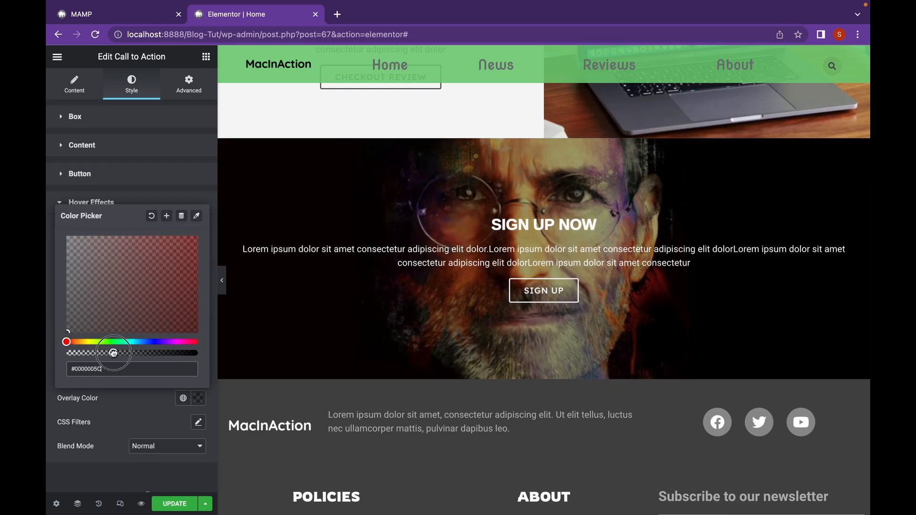
pyautogui.moveTo(113, 354); pyautogui.dragTo(133, 353)
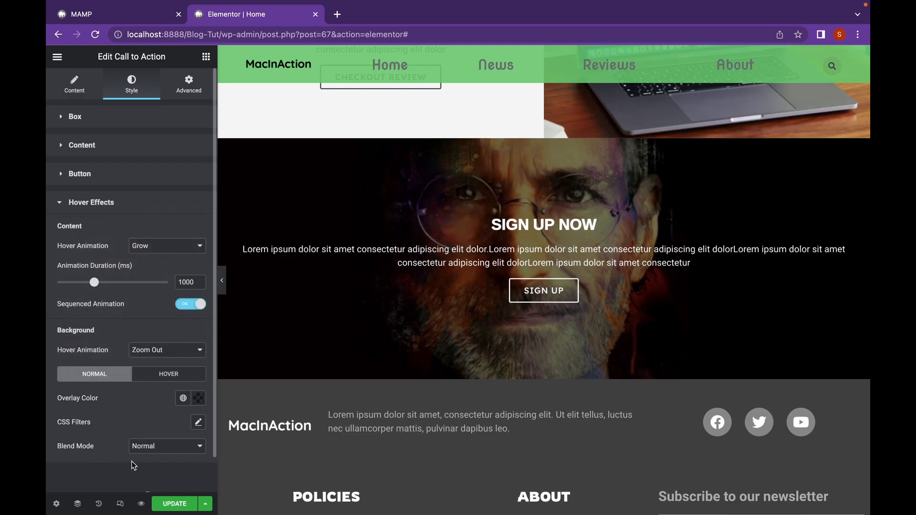
# Open the background CSS Filters with blur, brightness, contrast, saturation and hue sliders
pyautogui.click(198, 422)
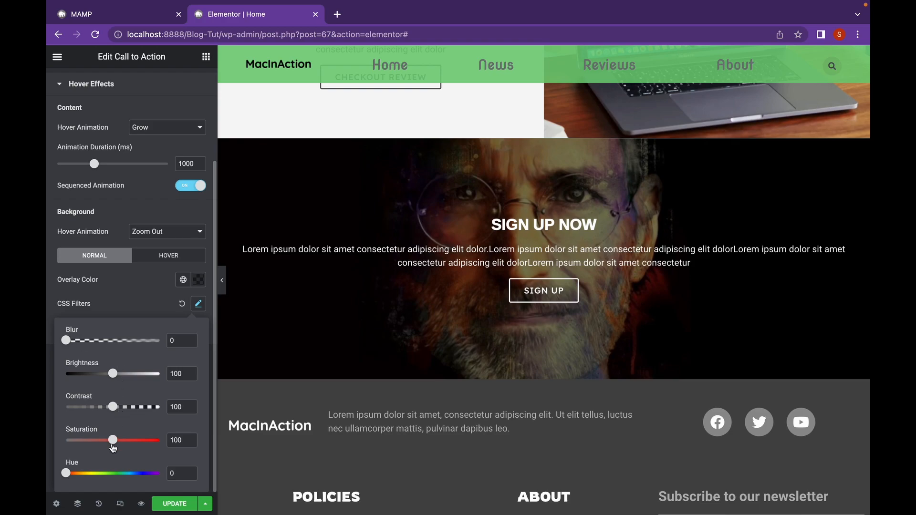
pyautogui.moveTo(162, 320)
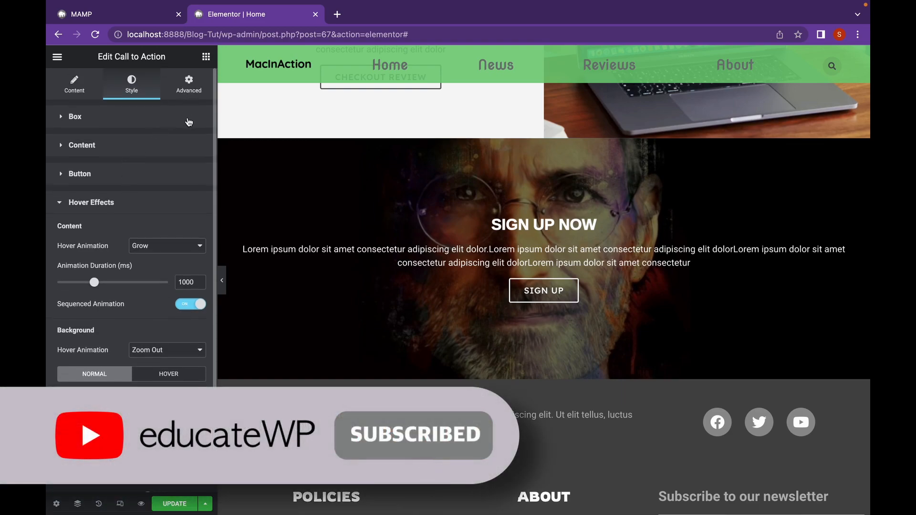
# Scroll the style panel with CSS Filters closed, keeping Hover Effects in view
pyautogui.scroll(-3)
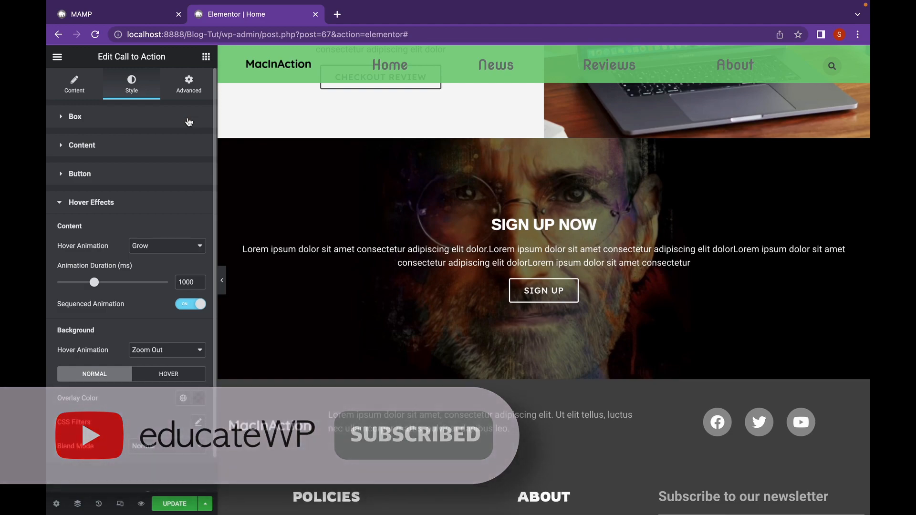